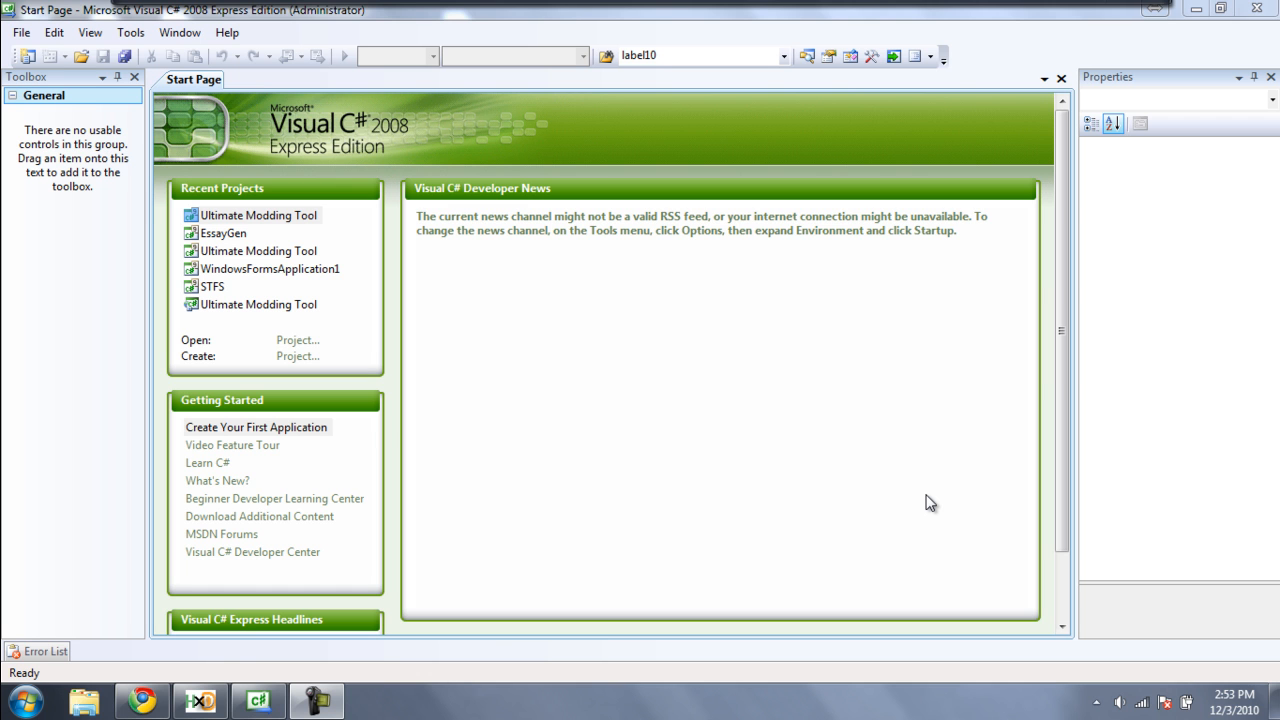
mouse_move(298, 356)
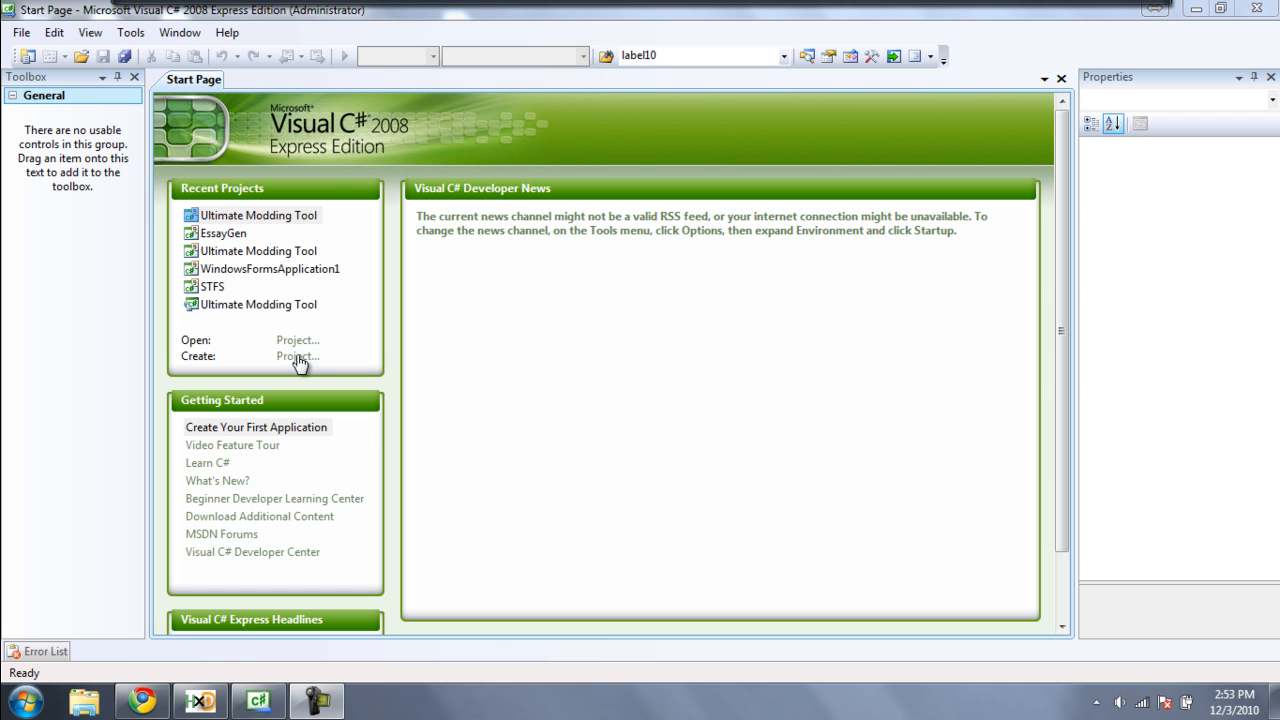
Create a Windows Forms Application project keeping the default name WindowsFormsApplication1
click(296, 356)
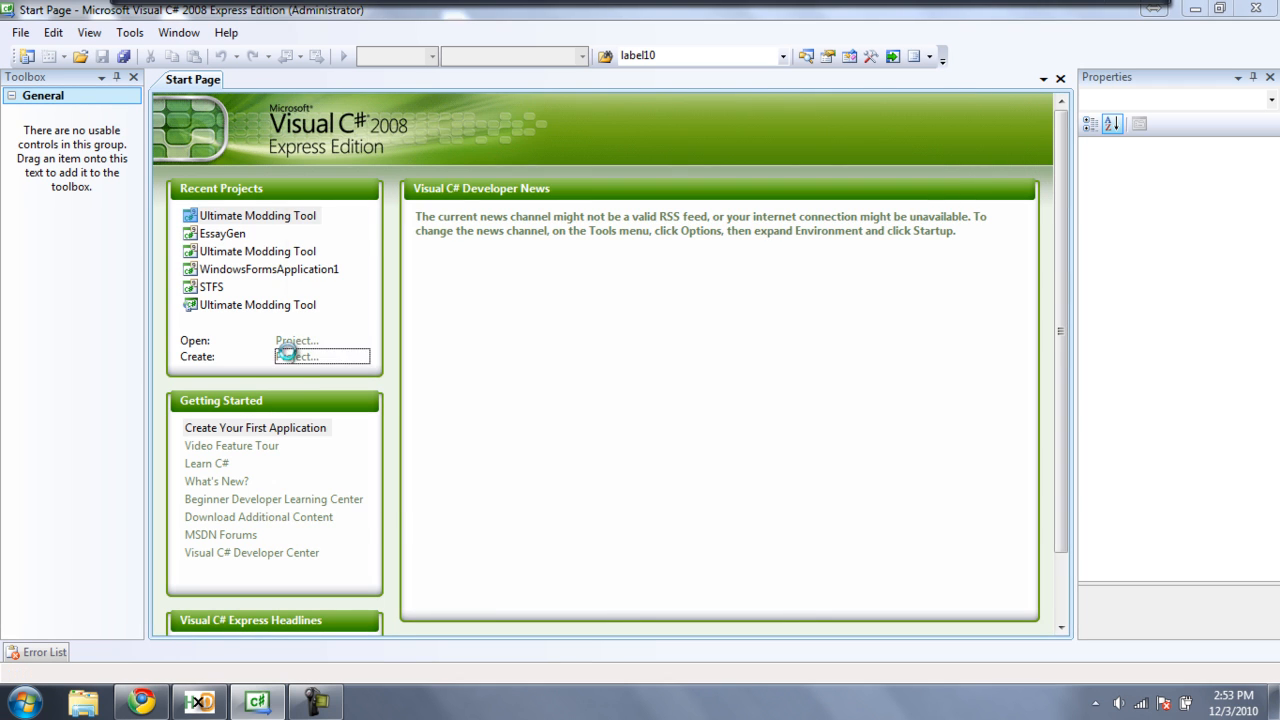
click(296, 356)
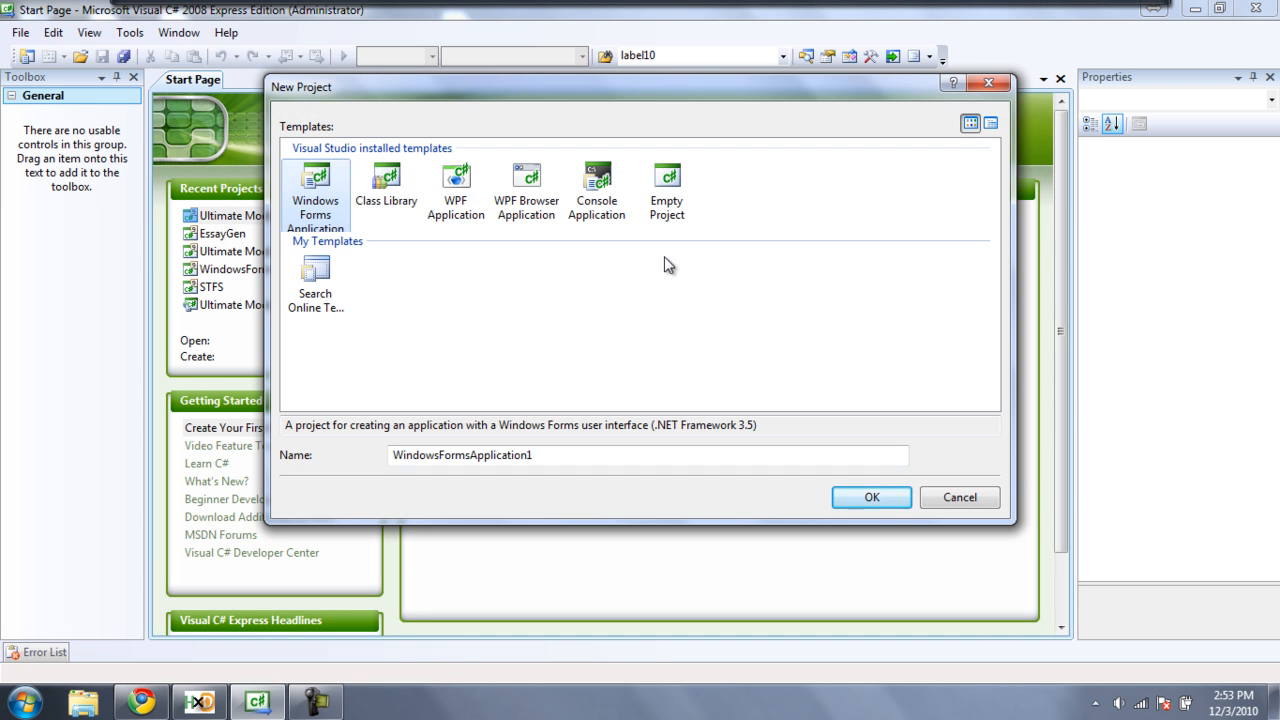
click(576, 456)
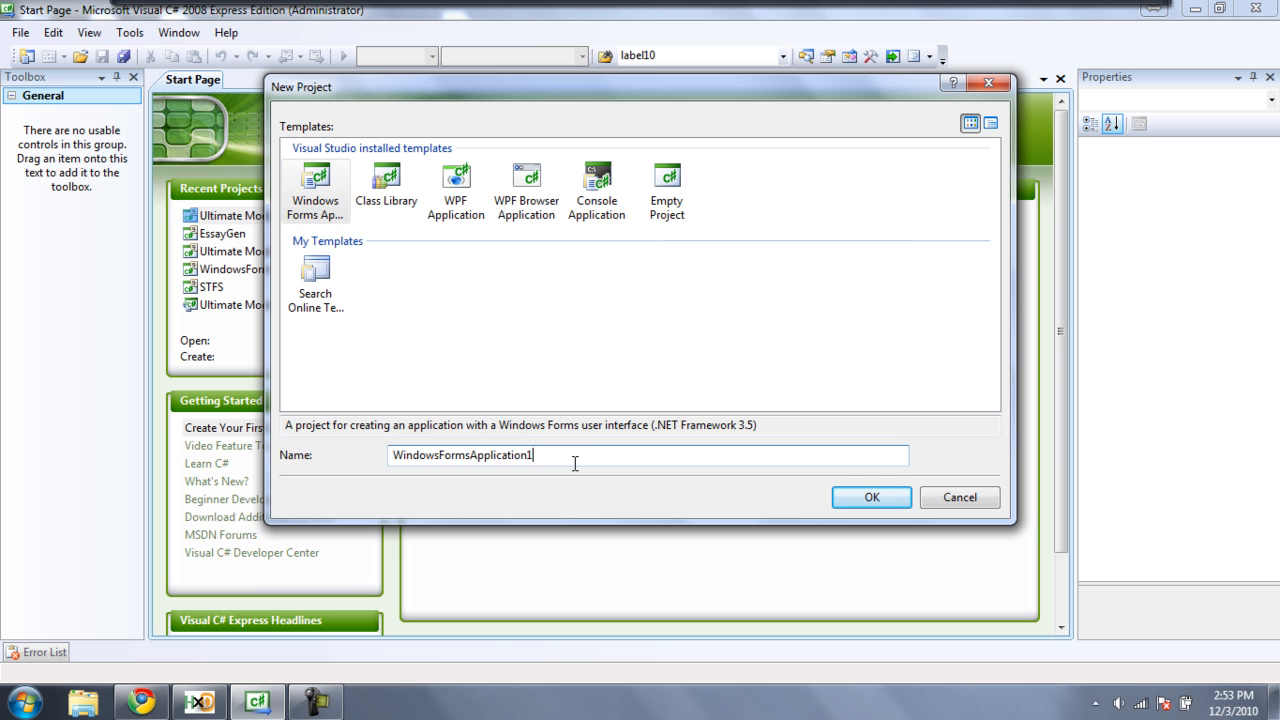
click(872, 496)
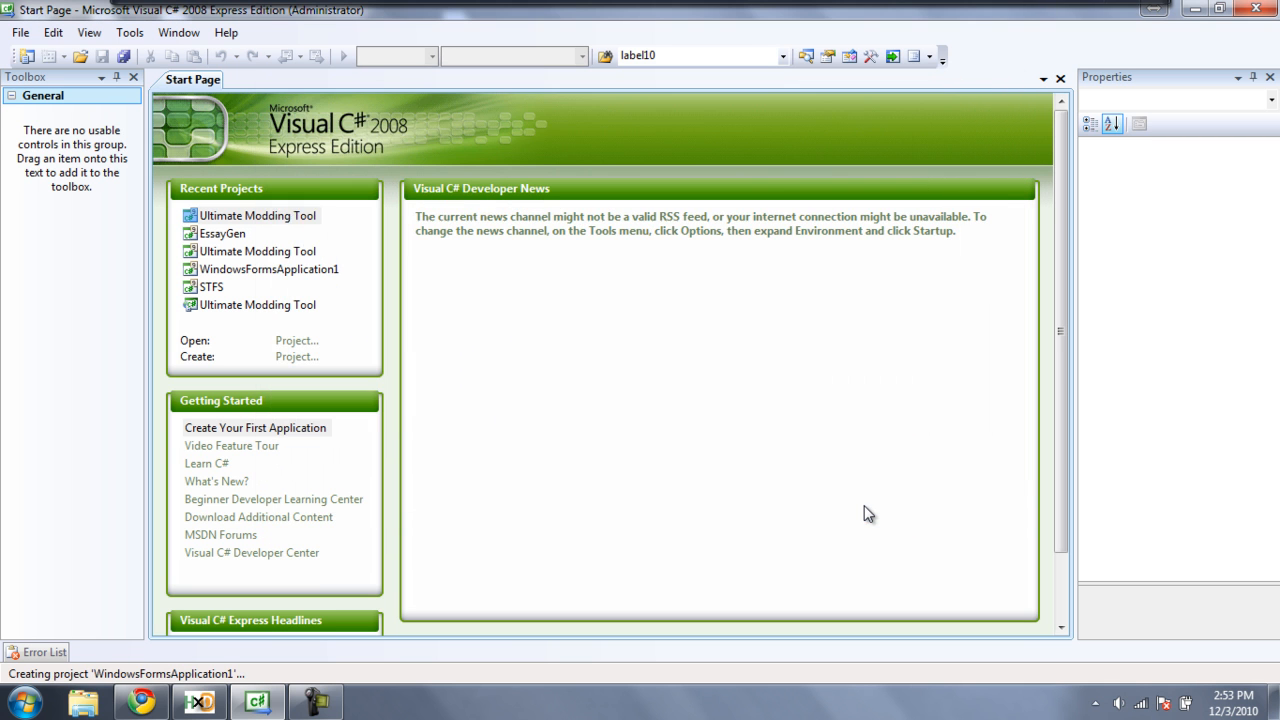
click(256, 216)
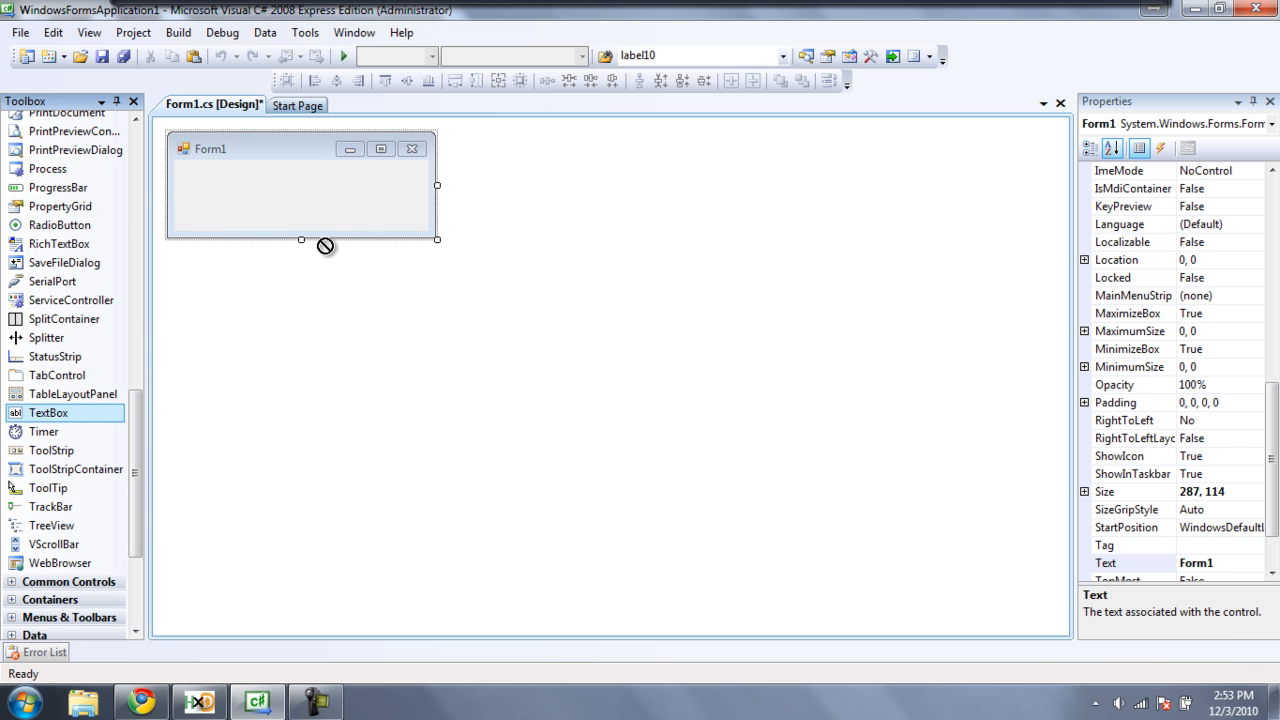
Place a text box beside button1 on Form1 and bring up button1's Click handler code
drag(48, 412, 370, 192)
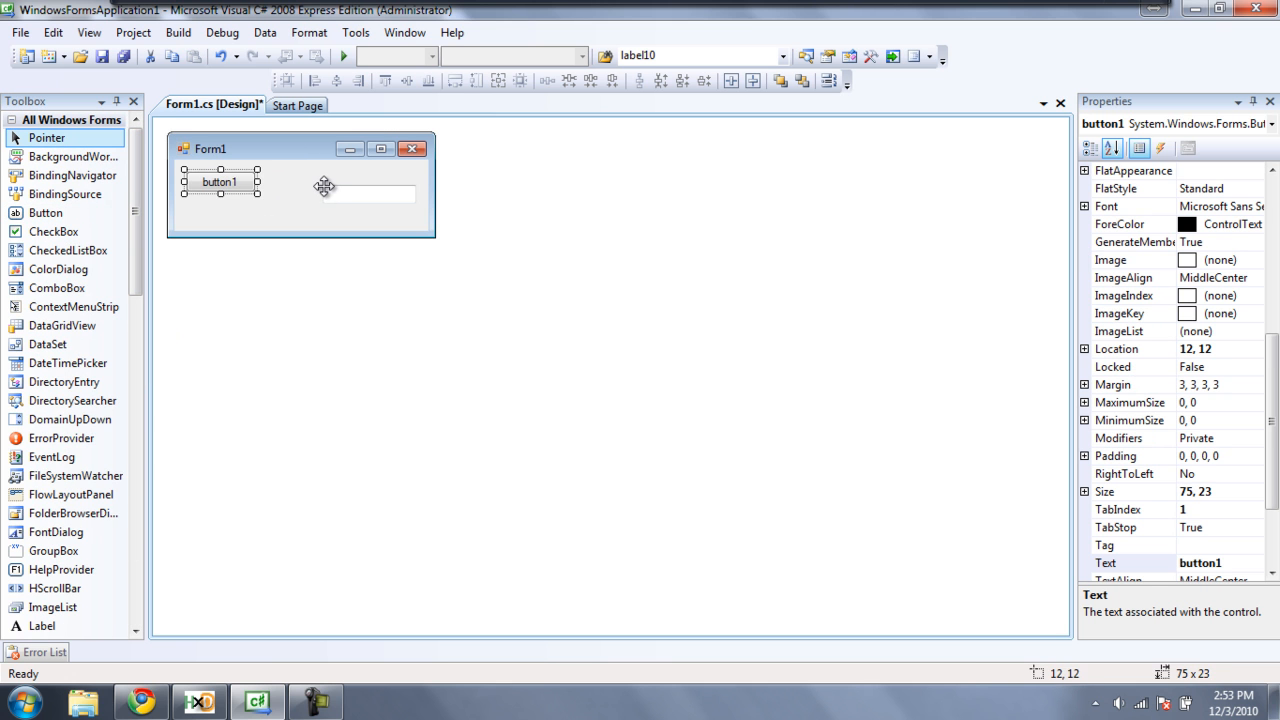
click(300, 212)
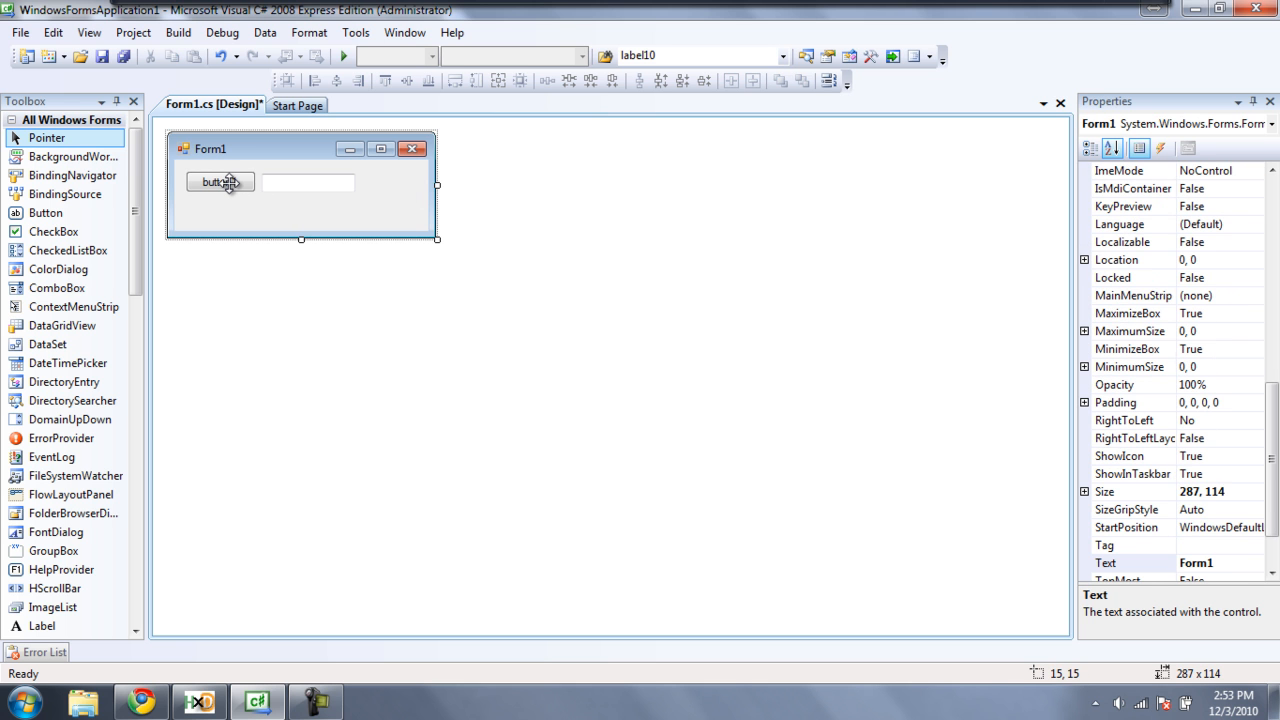
double_click(220, 182)
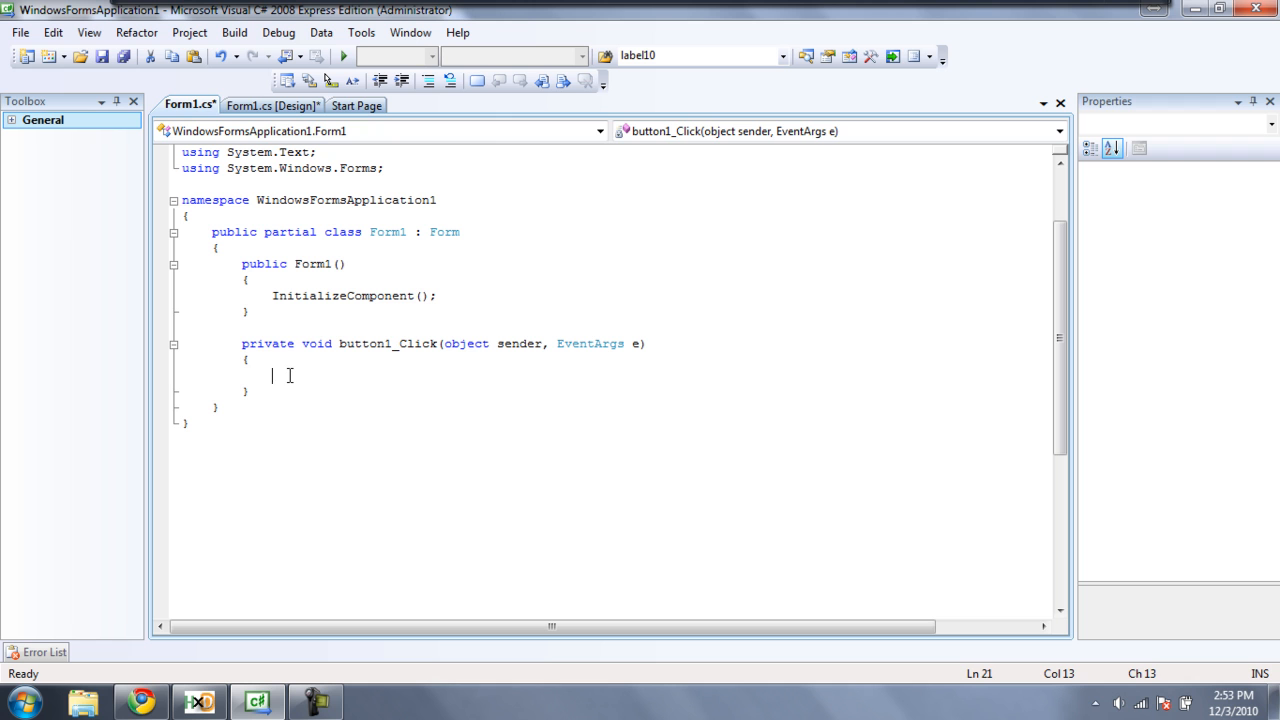
Write string string1 = "Hello"; in button1_Click and start a new line
text(s)
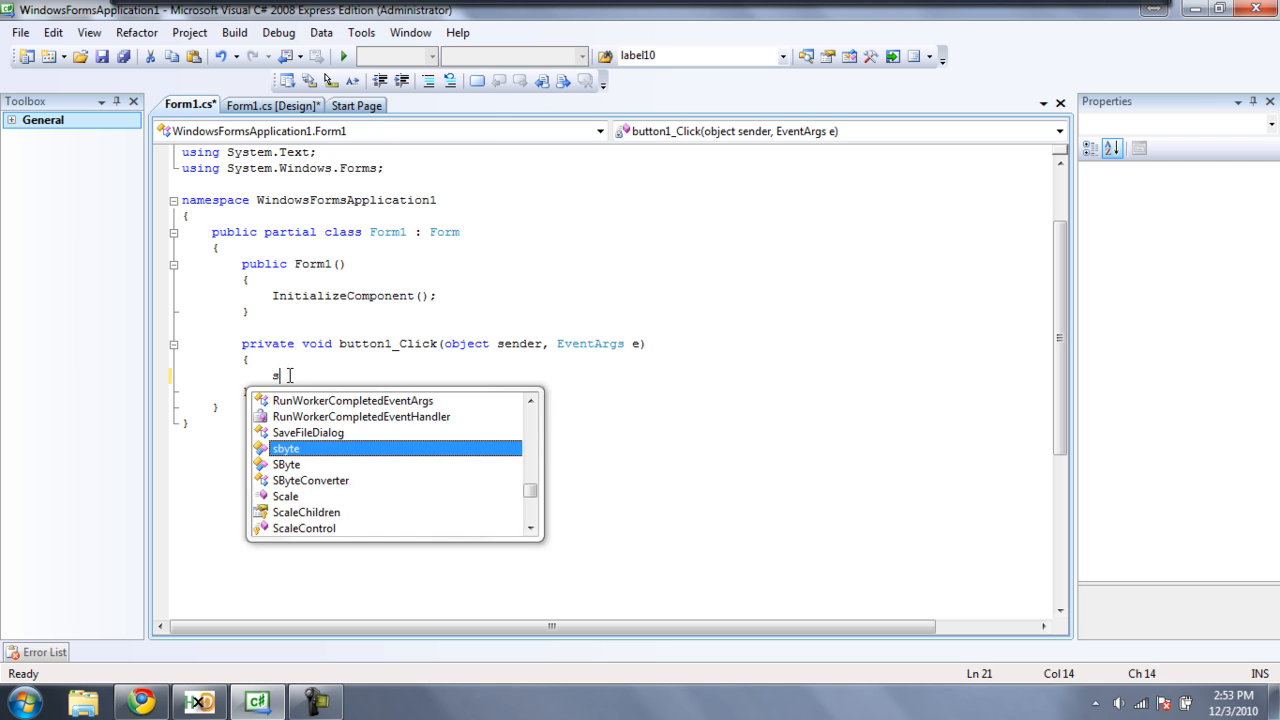
text(string1)
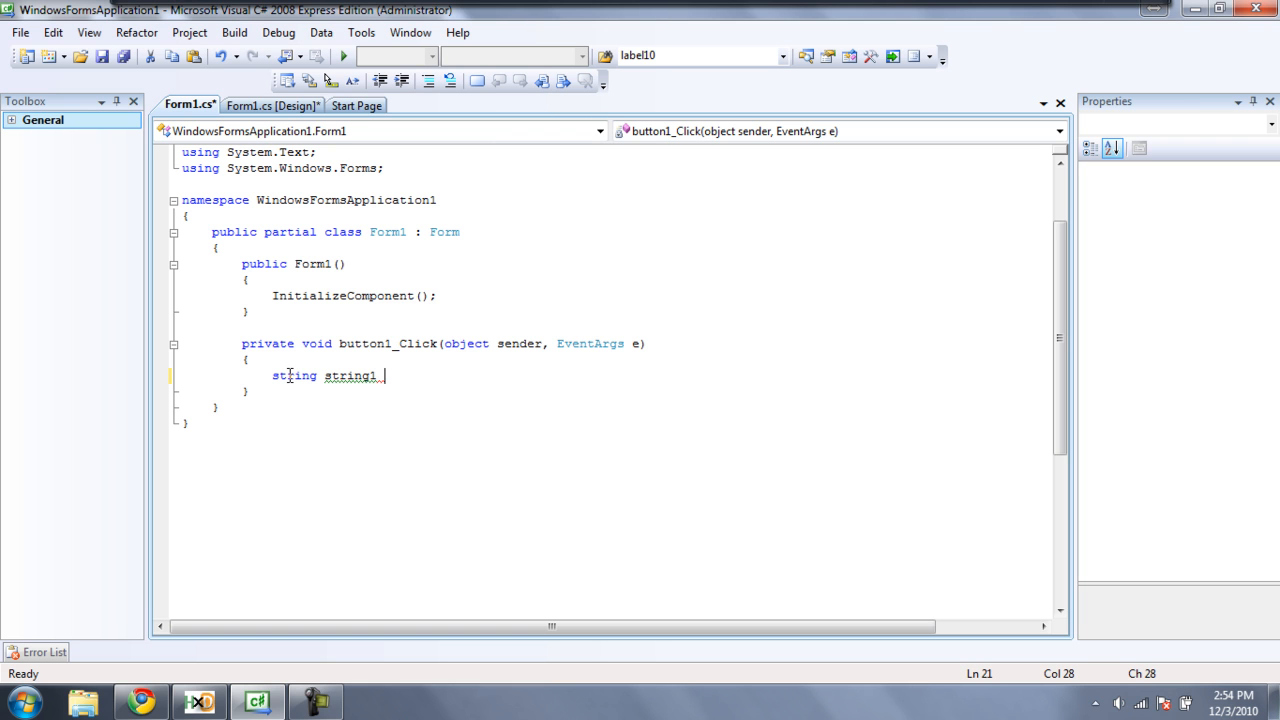
text(= ")
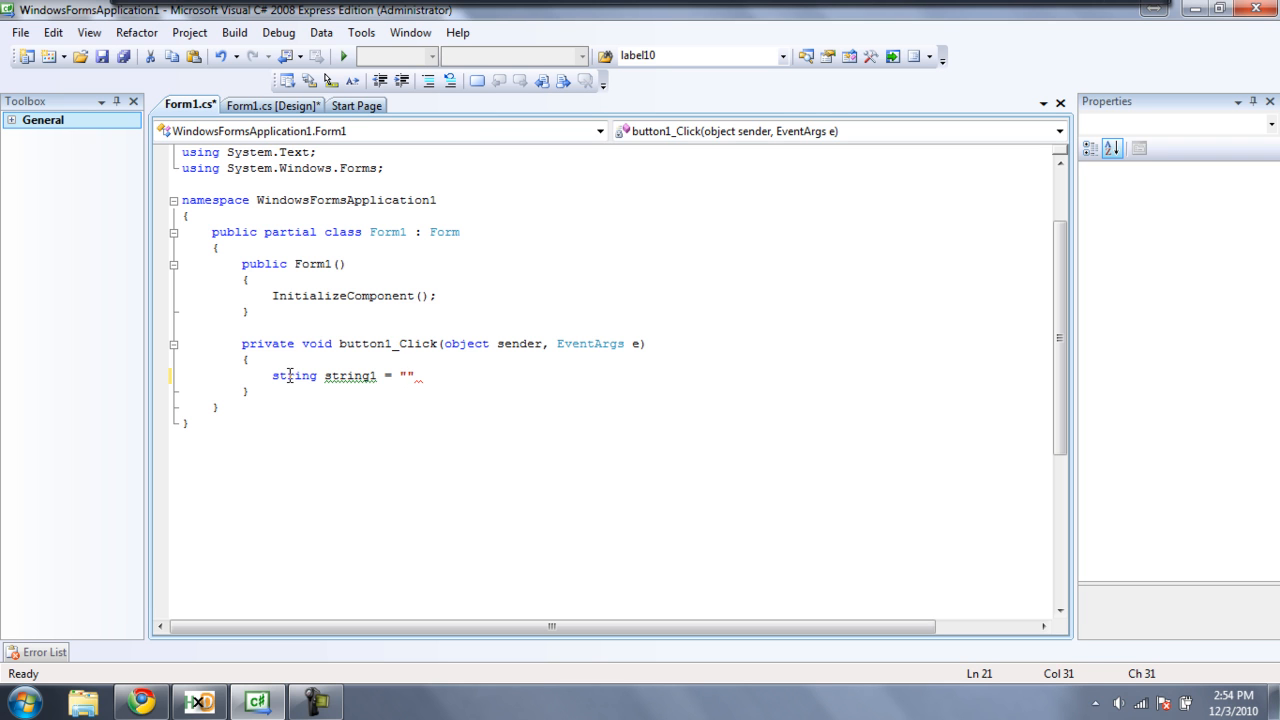
text(Hel)
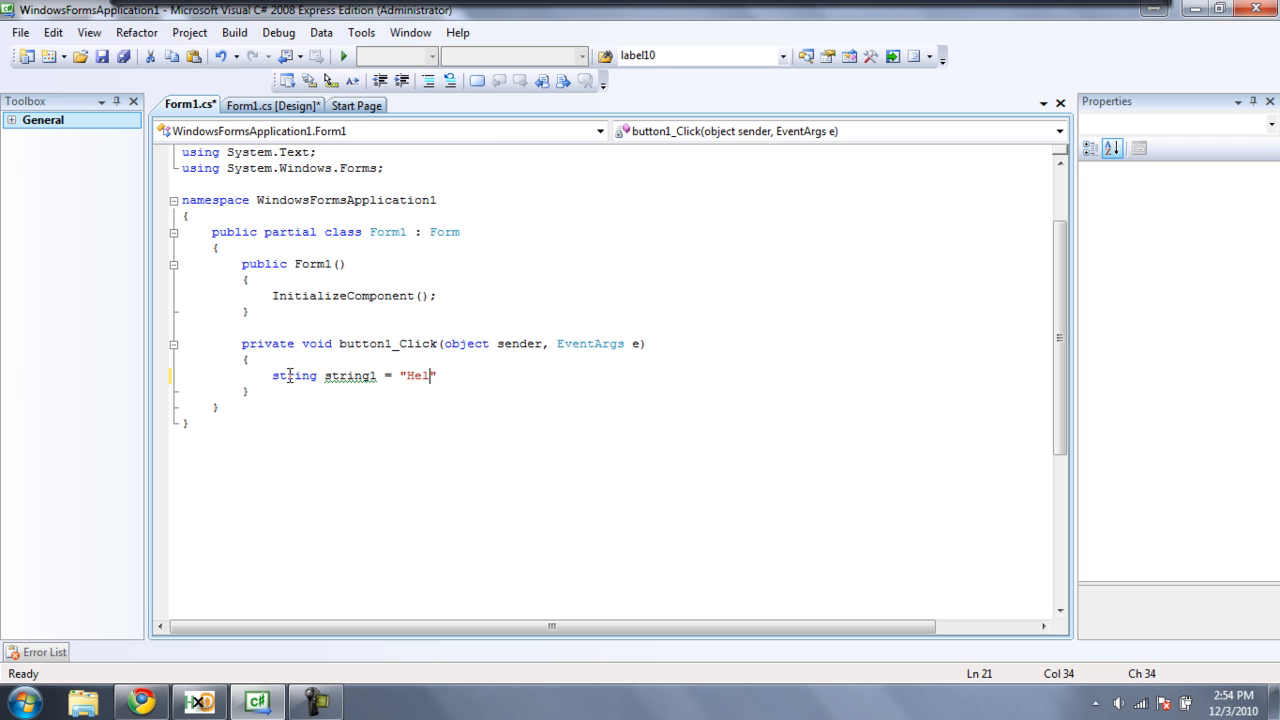
text(lo)
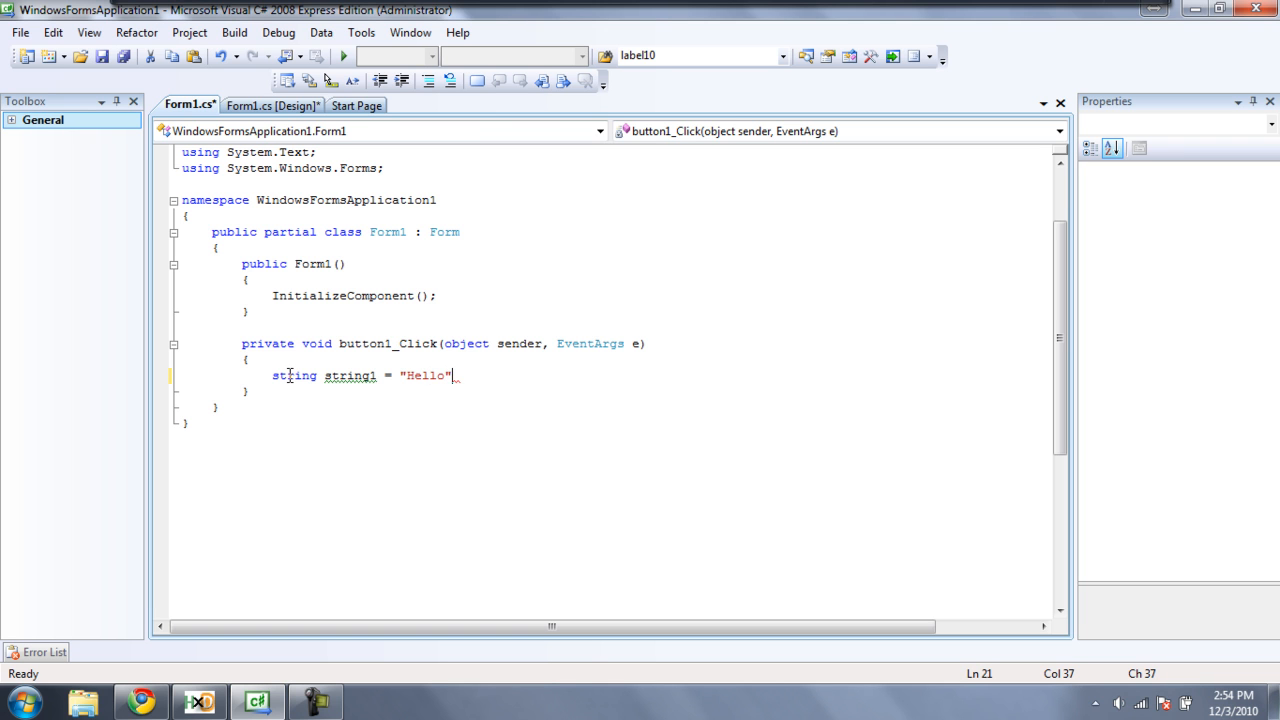
text(;)
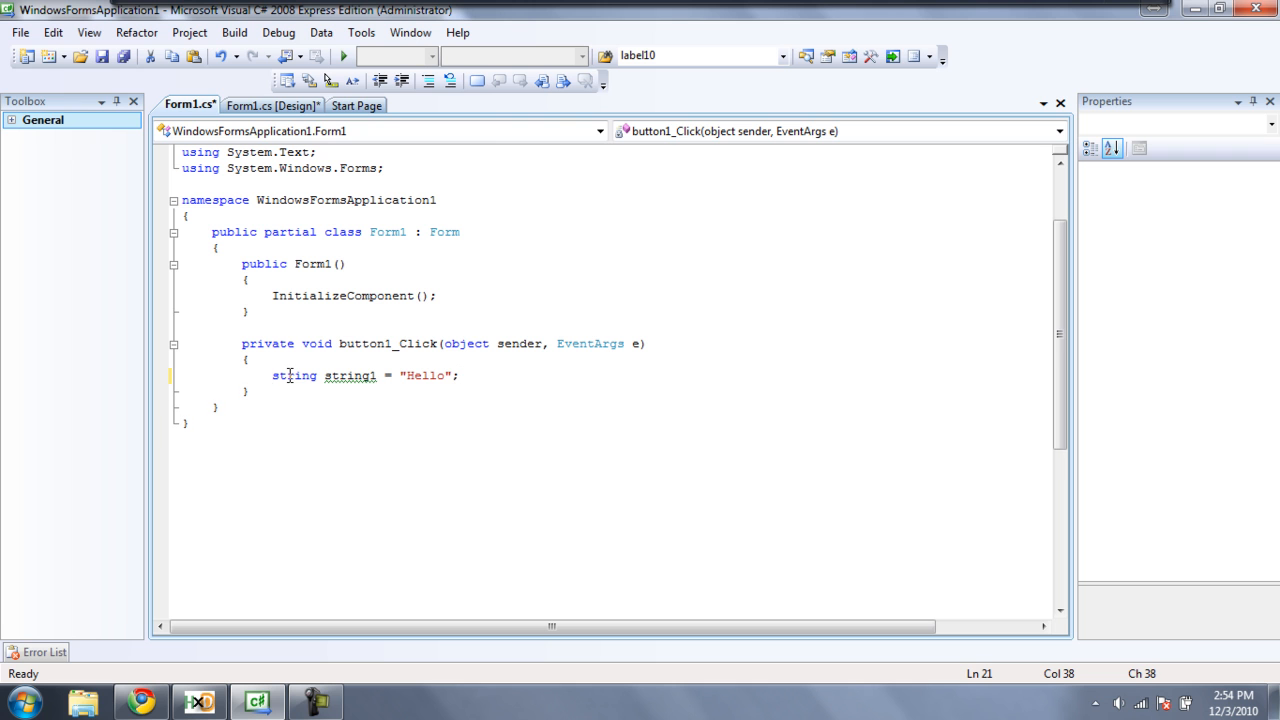
key(enter)
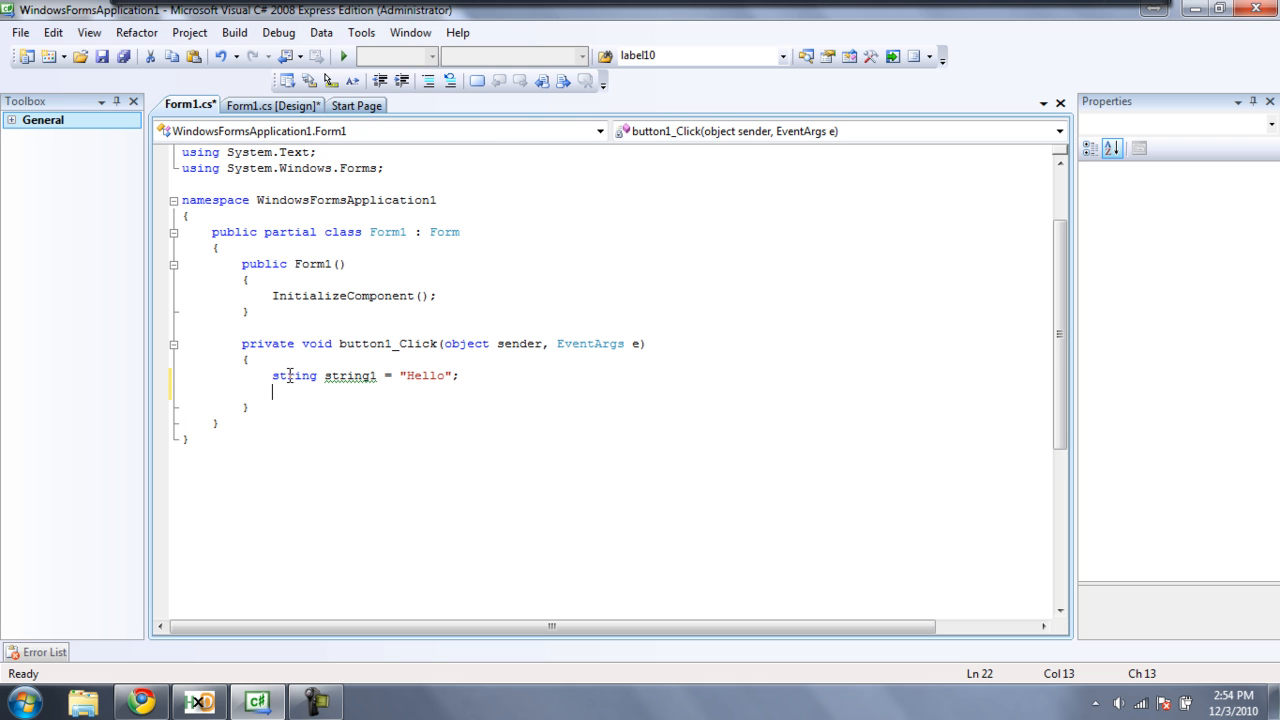
Begin the call MessageBox.Show(string1 + using IntelliSense
text(Mes)
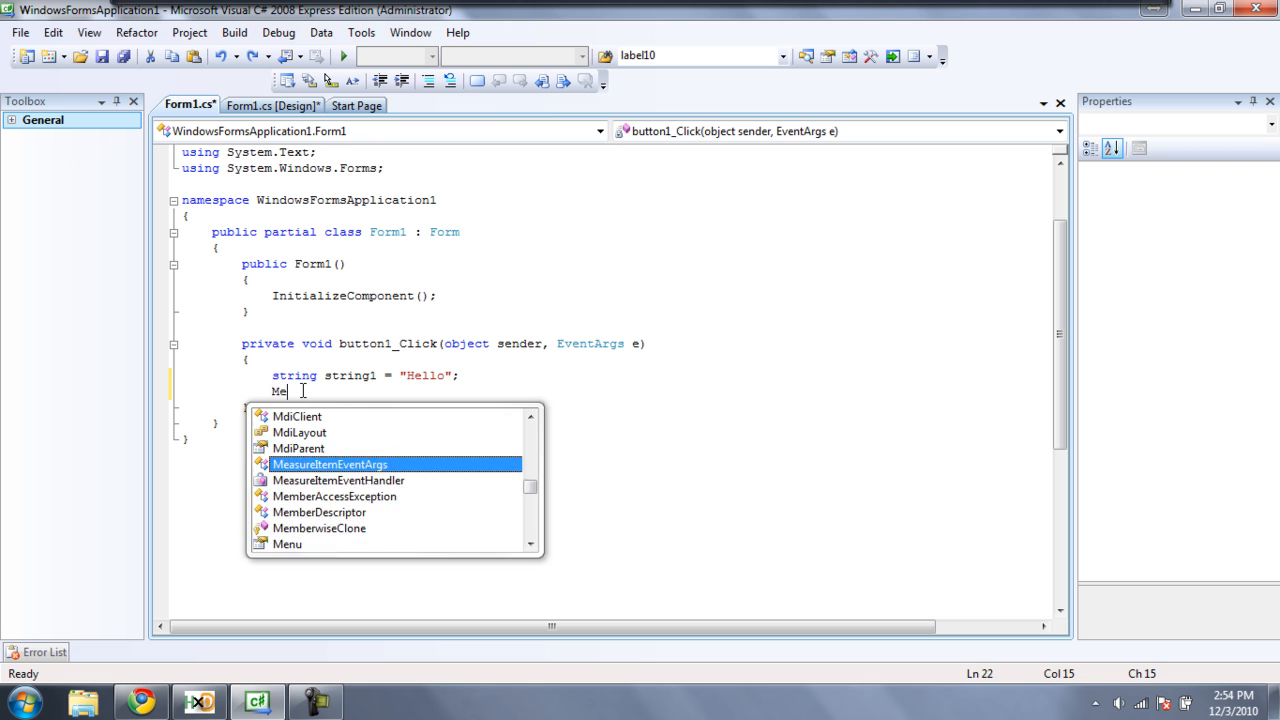
text(ssageBox.s)
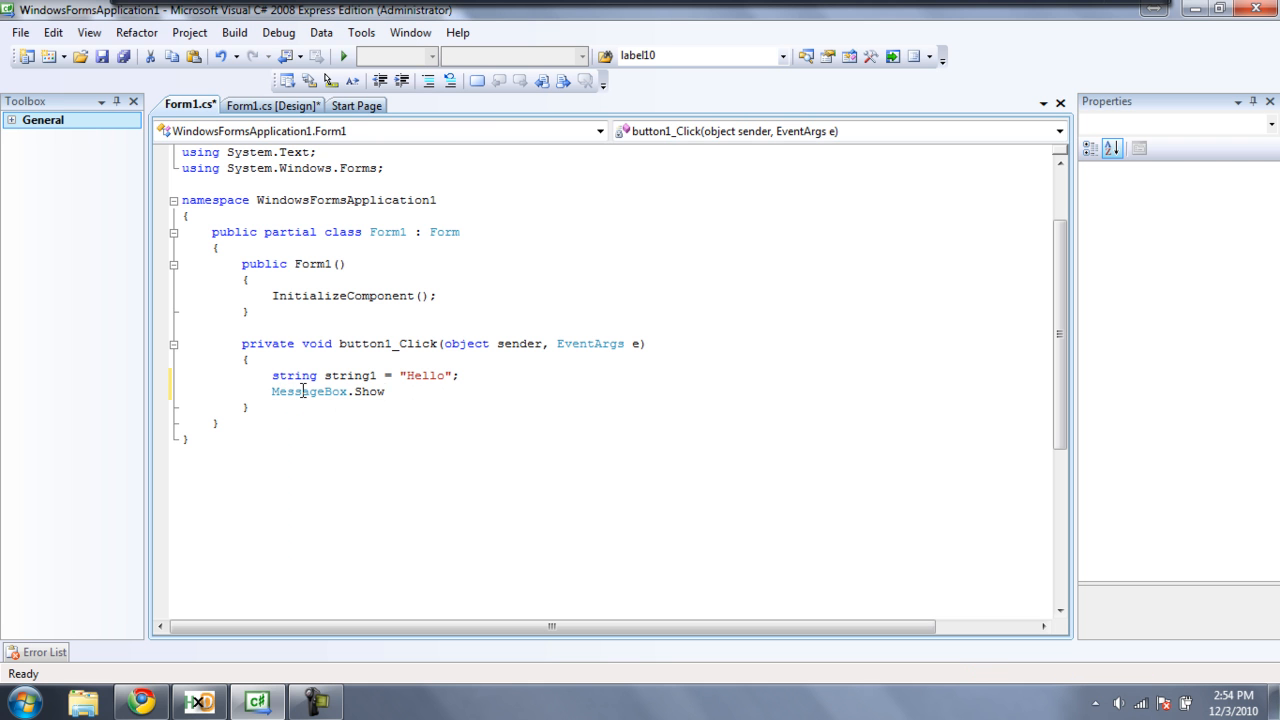
text(()
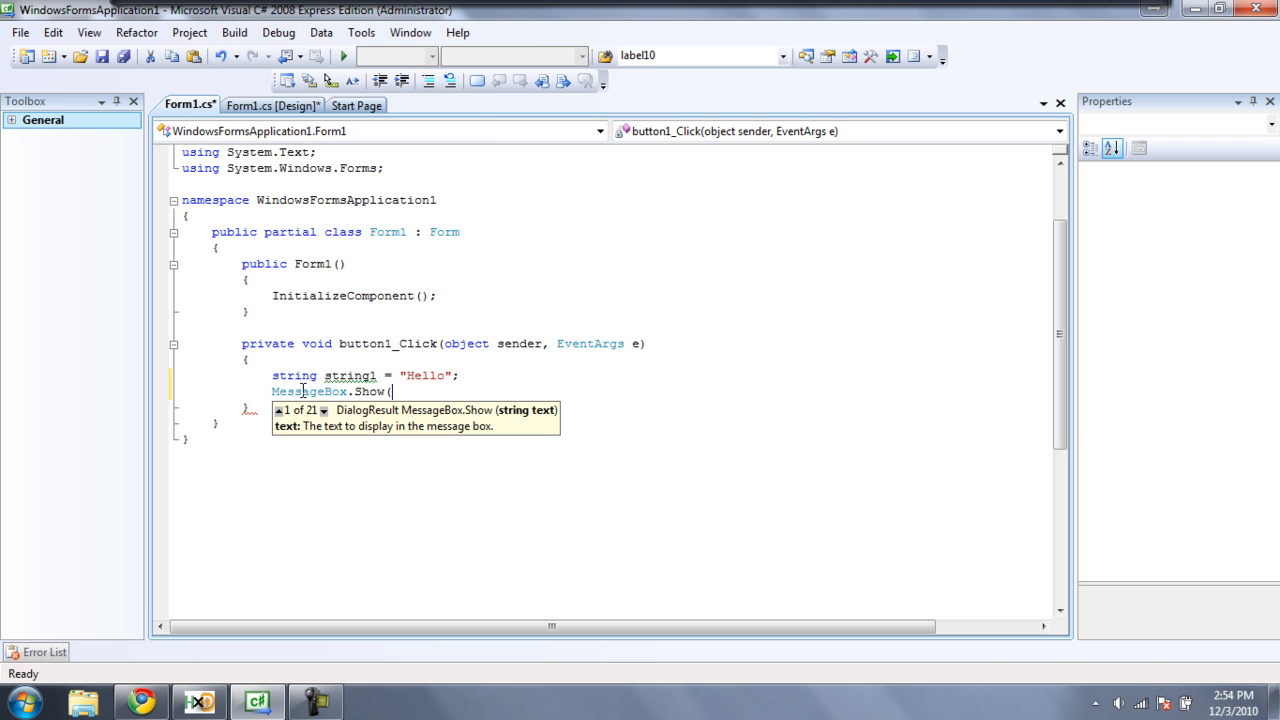
text(s)
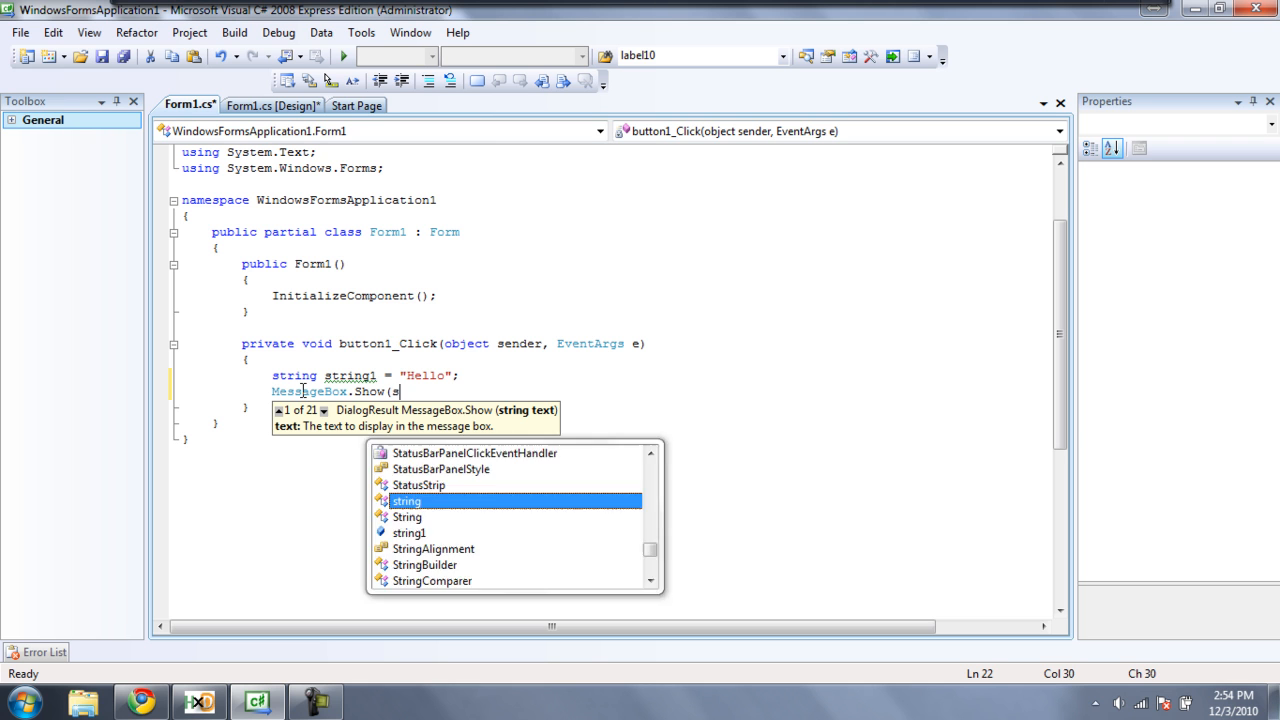
text(tring1)
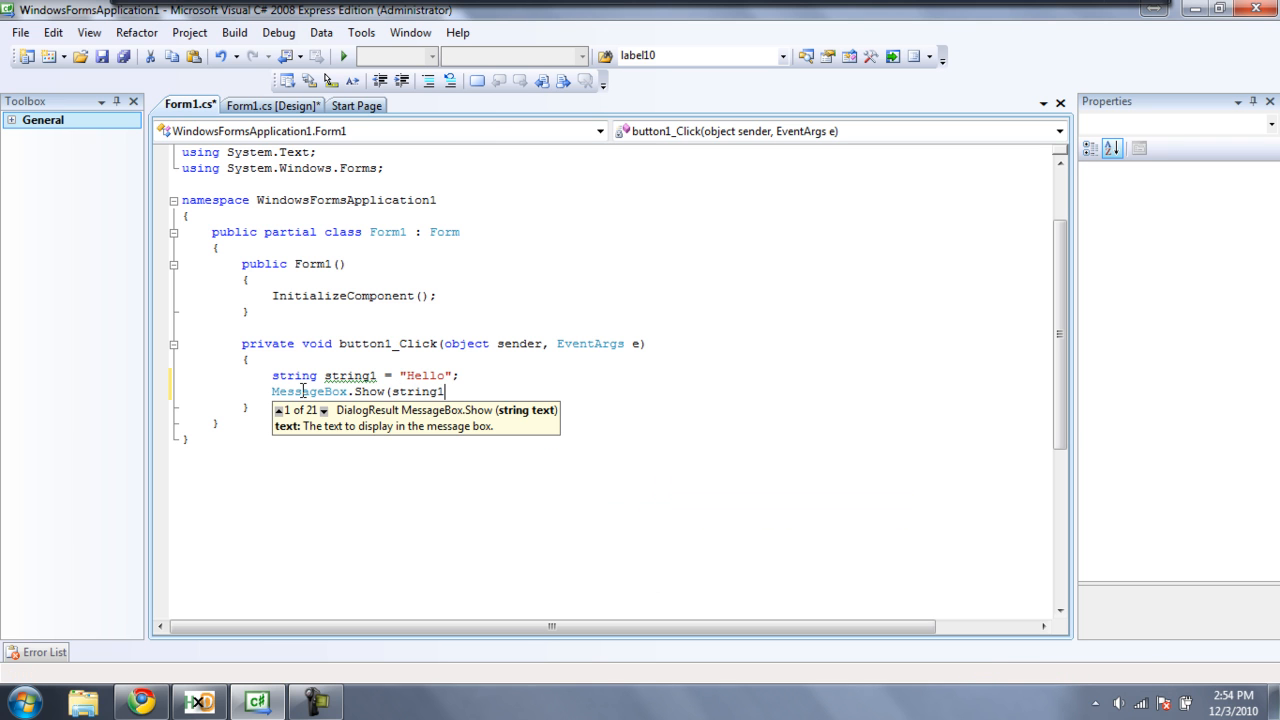
text(+)
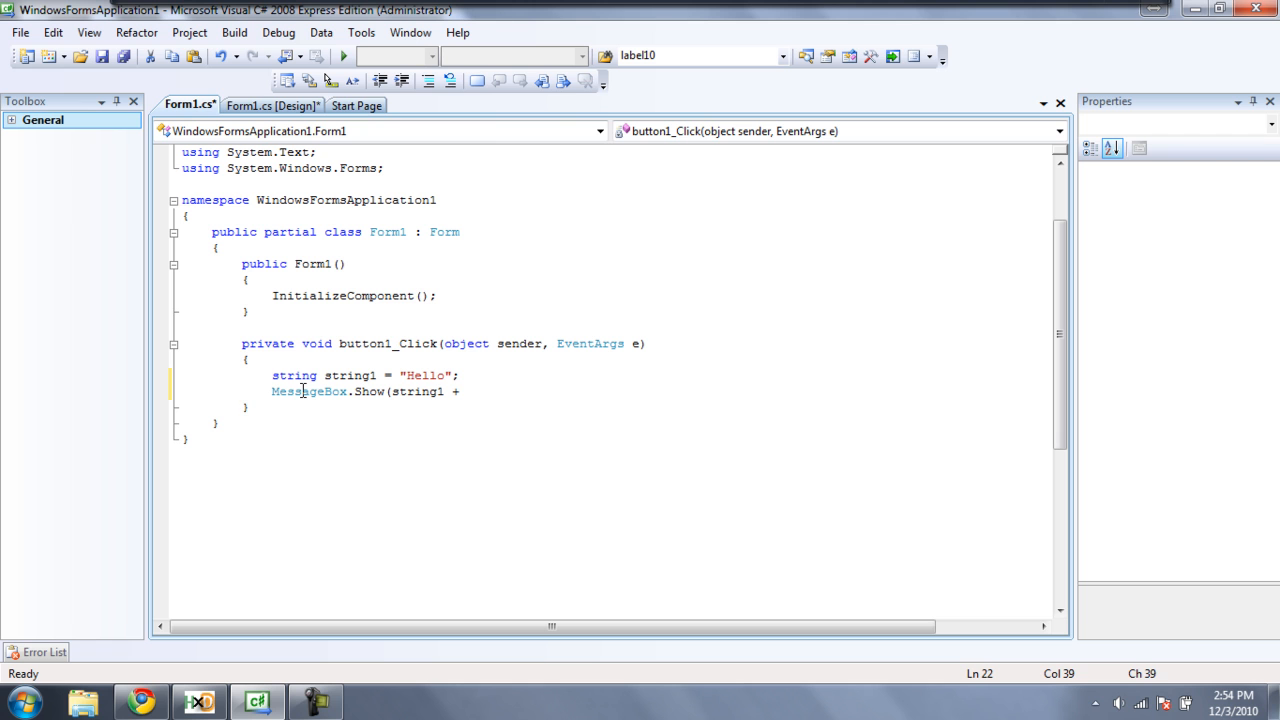
Finish it as MessageBox.Show(string1 + textBox1.Text); and run the app
text(textBox1)
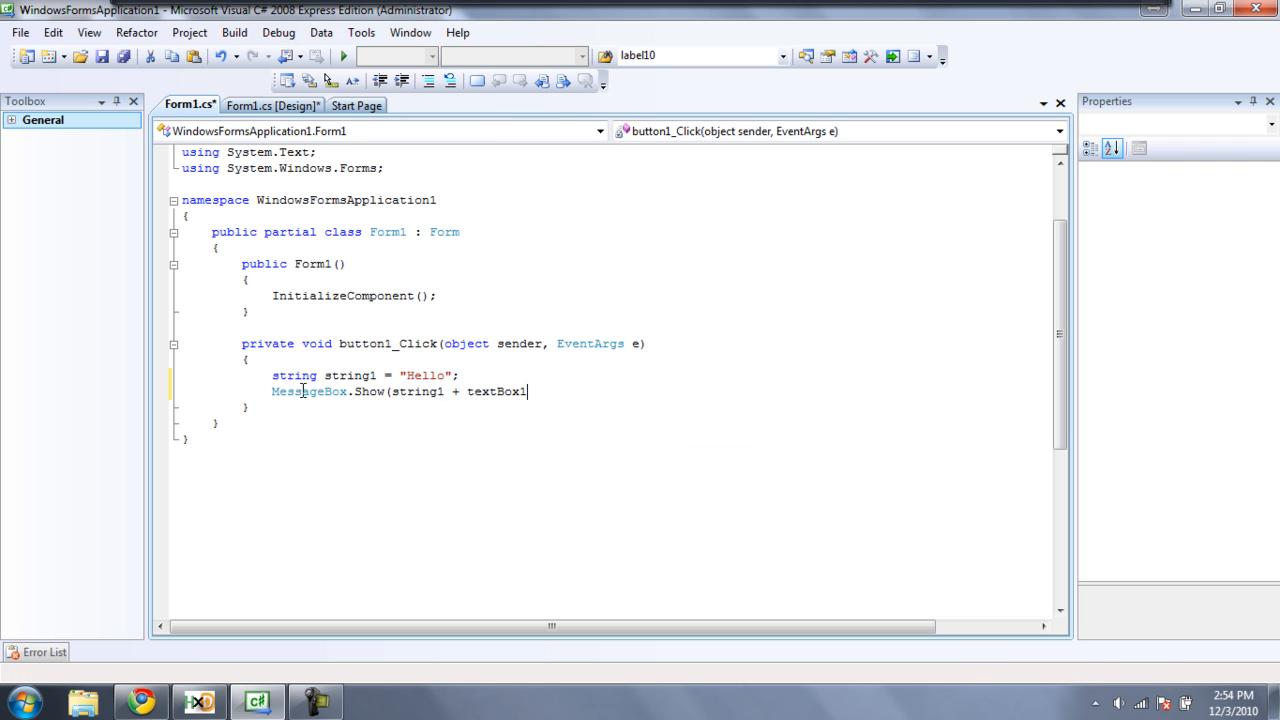
text(.t)
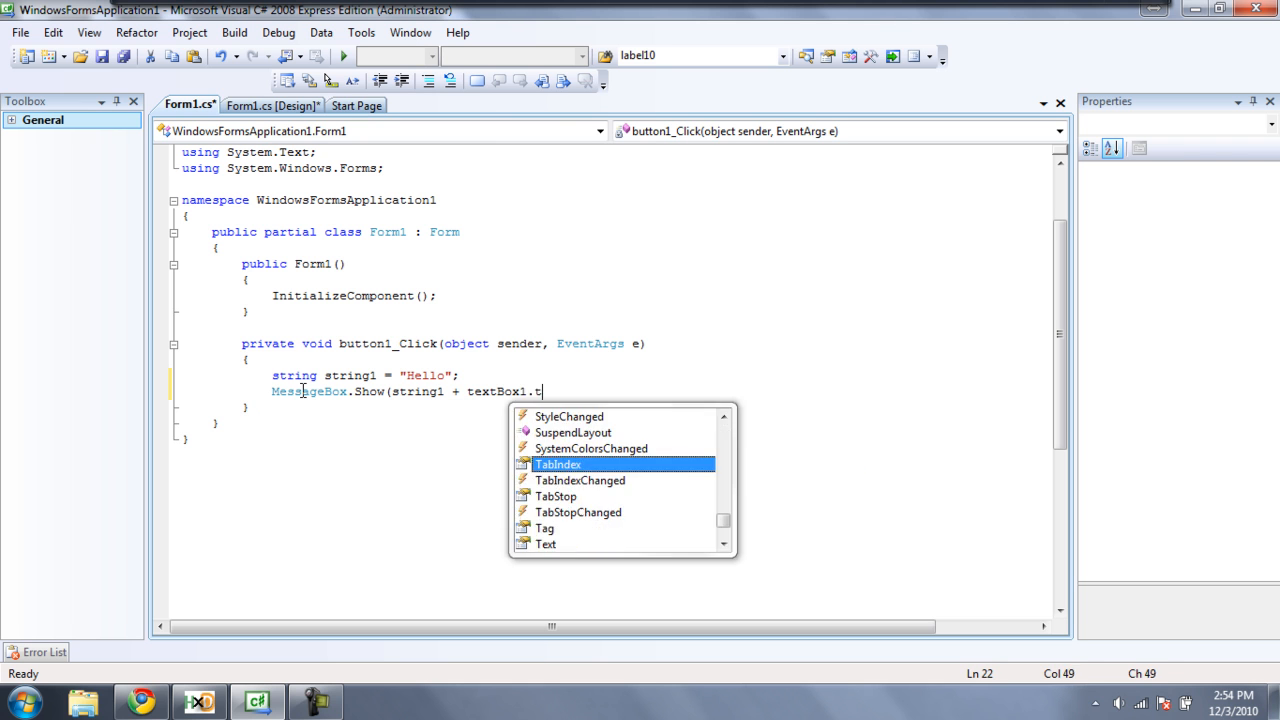
text(ext);)
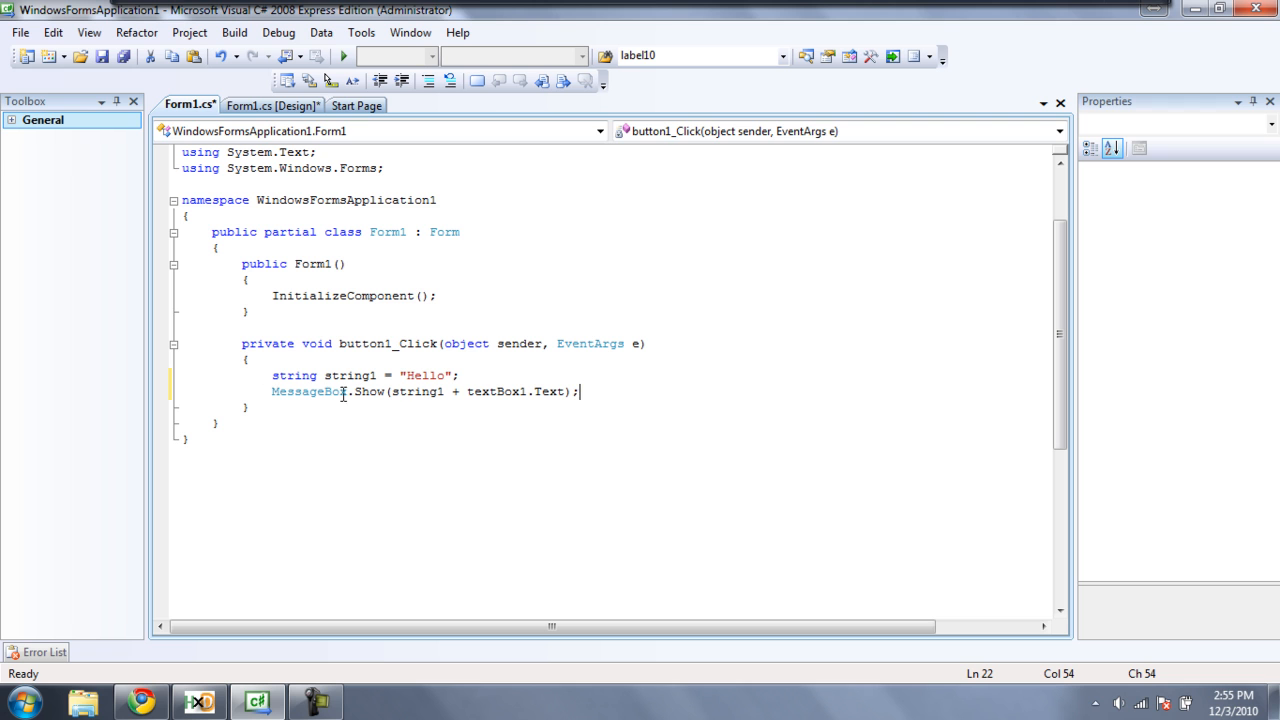
mouse_move(564, 478)
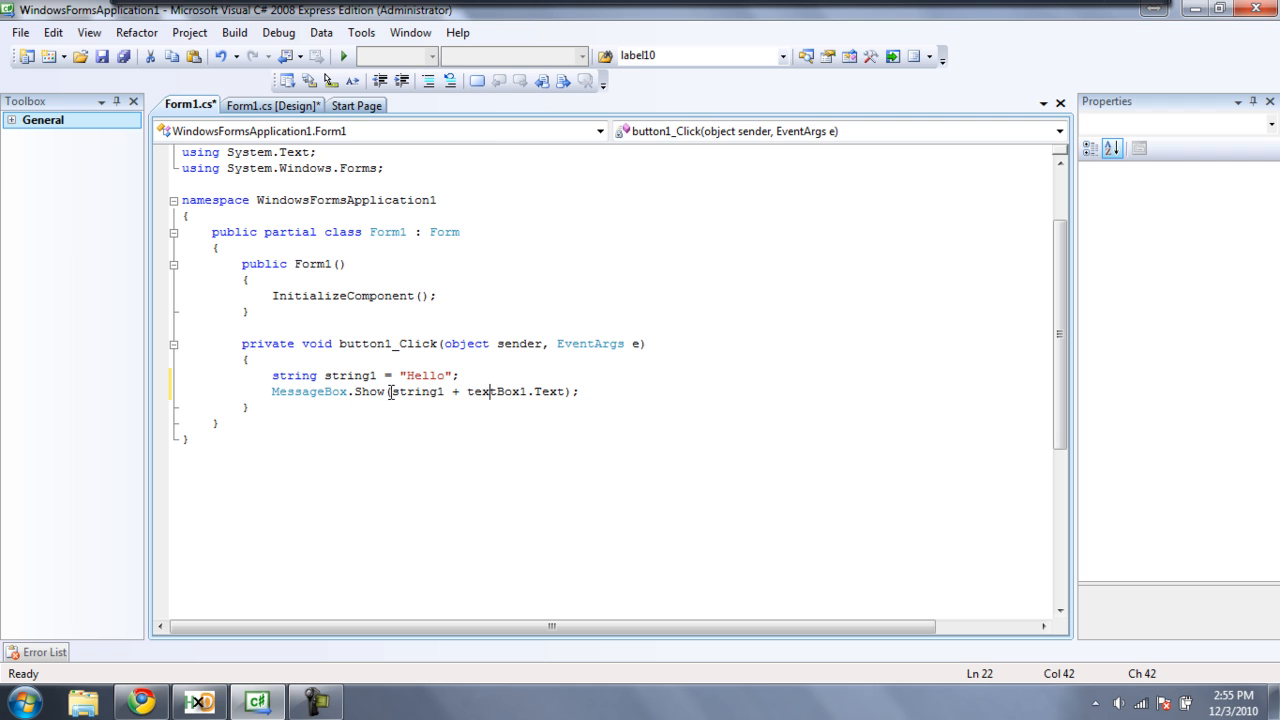
double_click(516, 390)
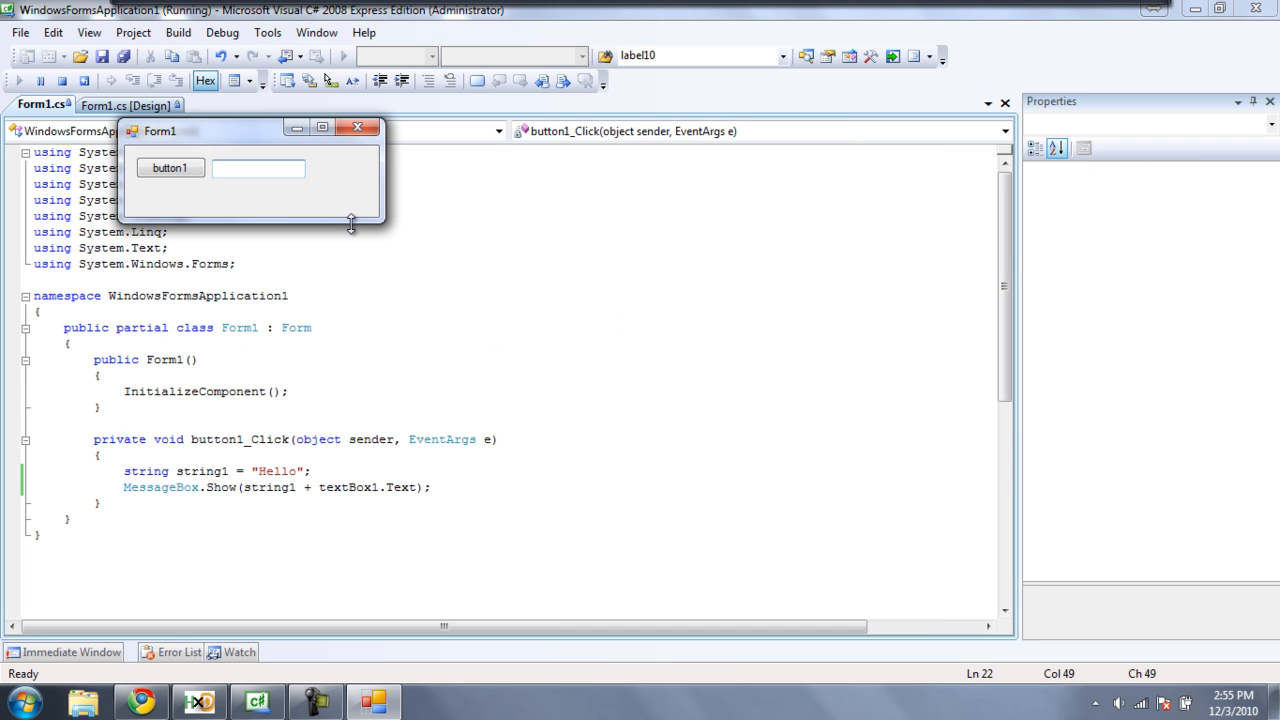
Enter Adam, show the HelloAdam message via button1, dismiss it and close the running form
text(Adam)
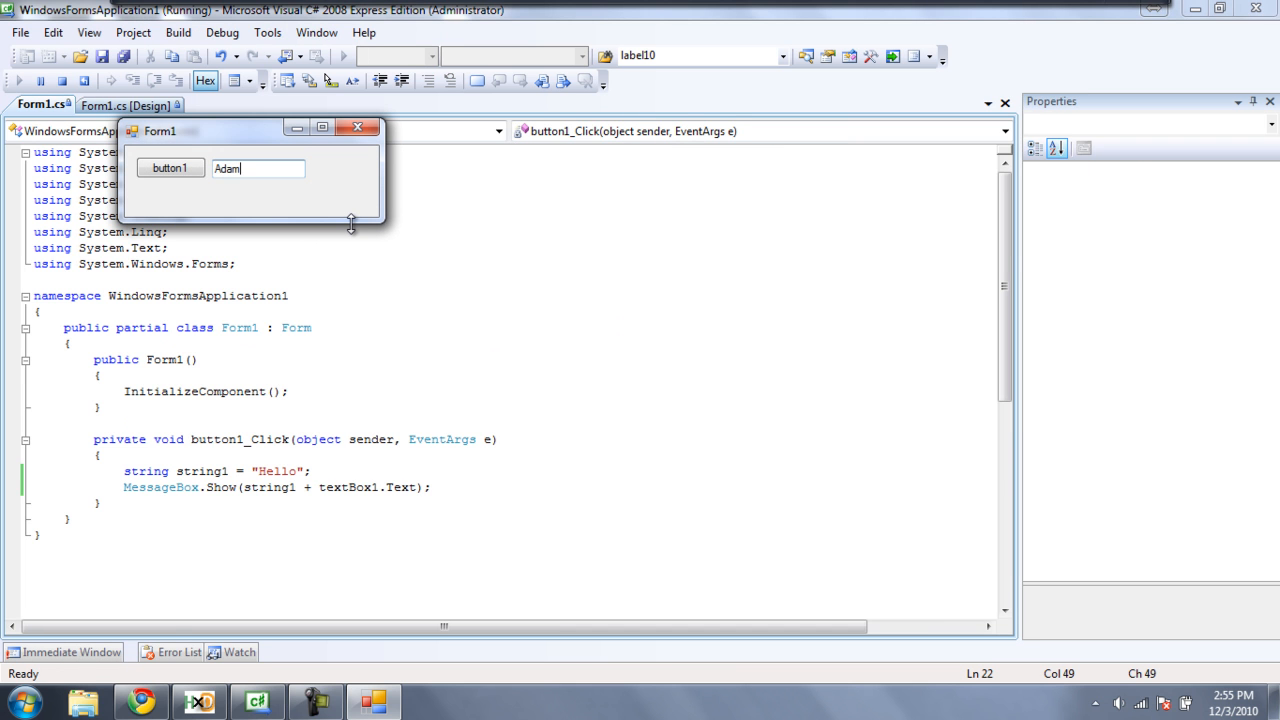
click(170, 168)
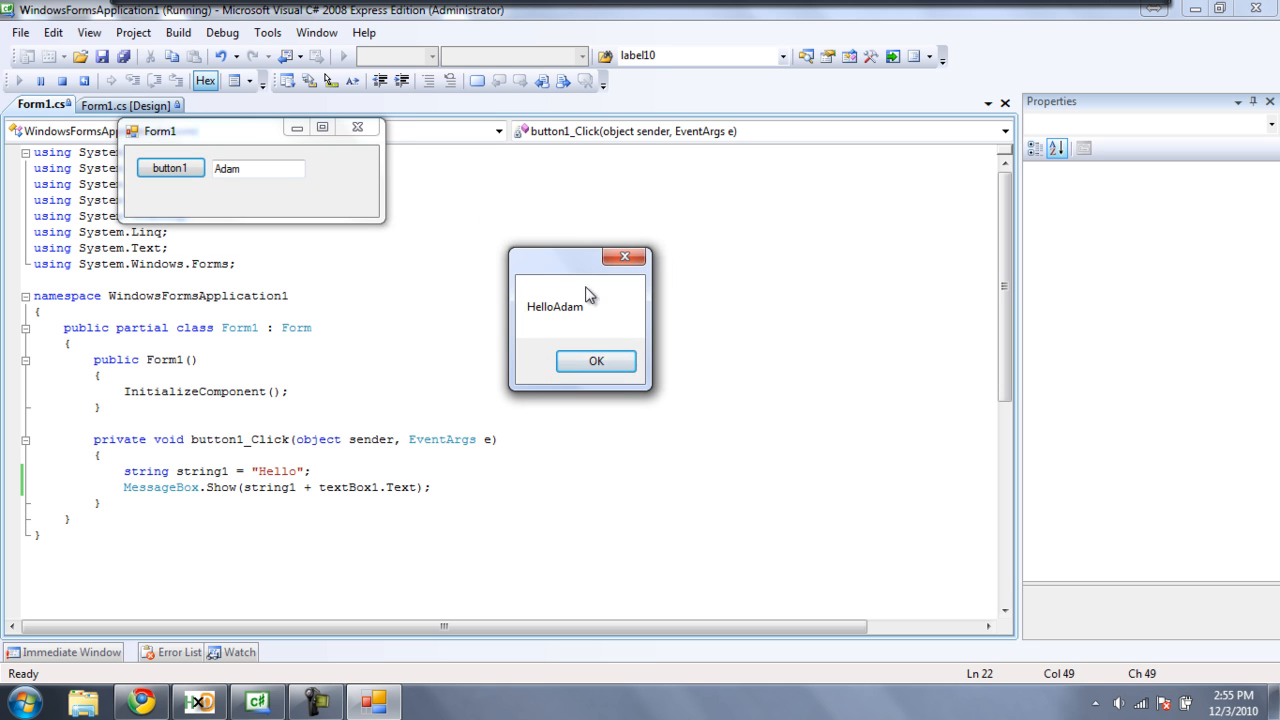
click(596, 360)
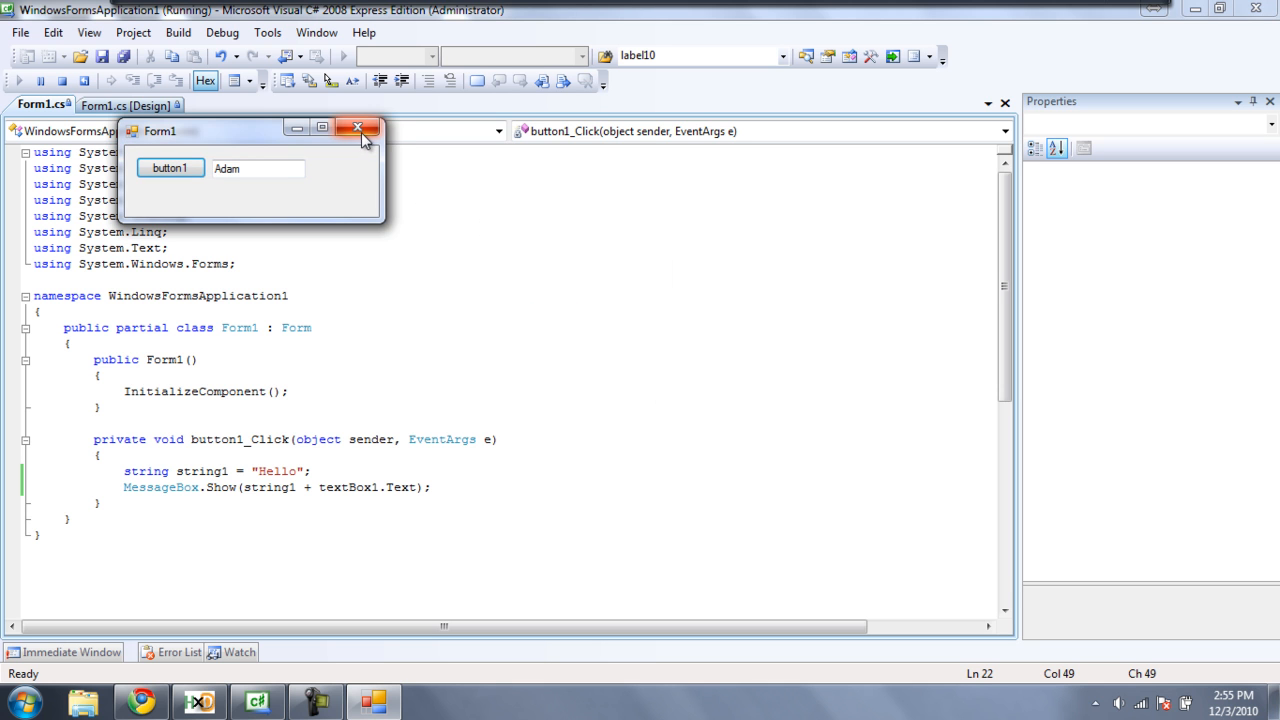
click(358, 130)
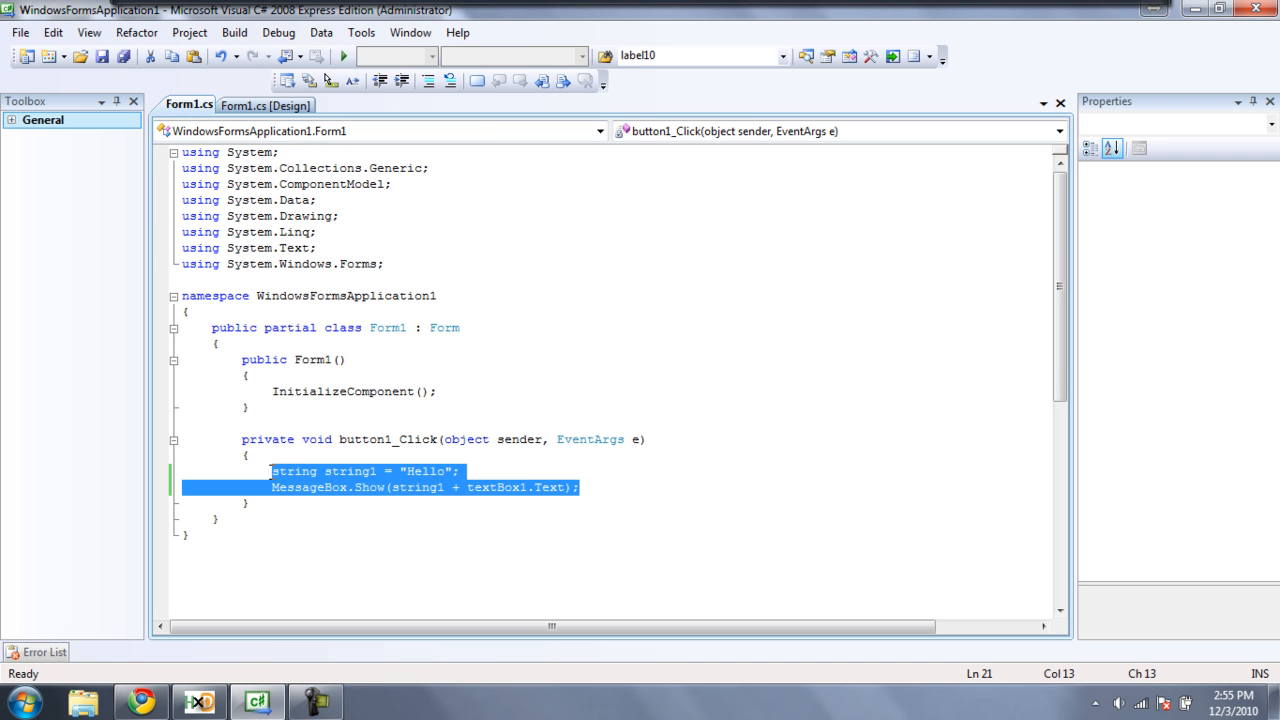
Delete the handler's two lines and write int int1 = 5; inside the braces
key(Delete)
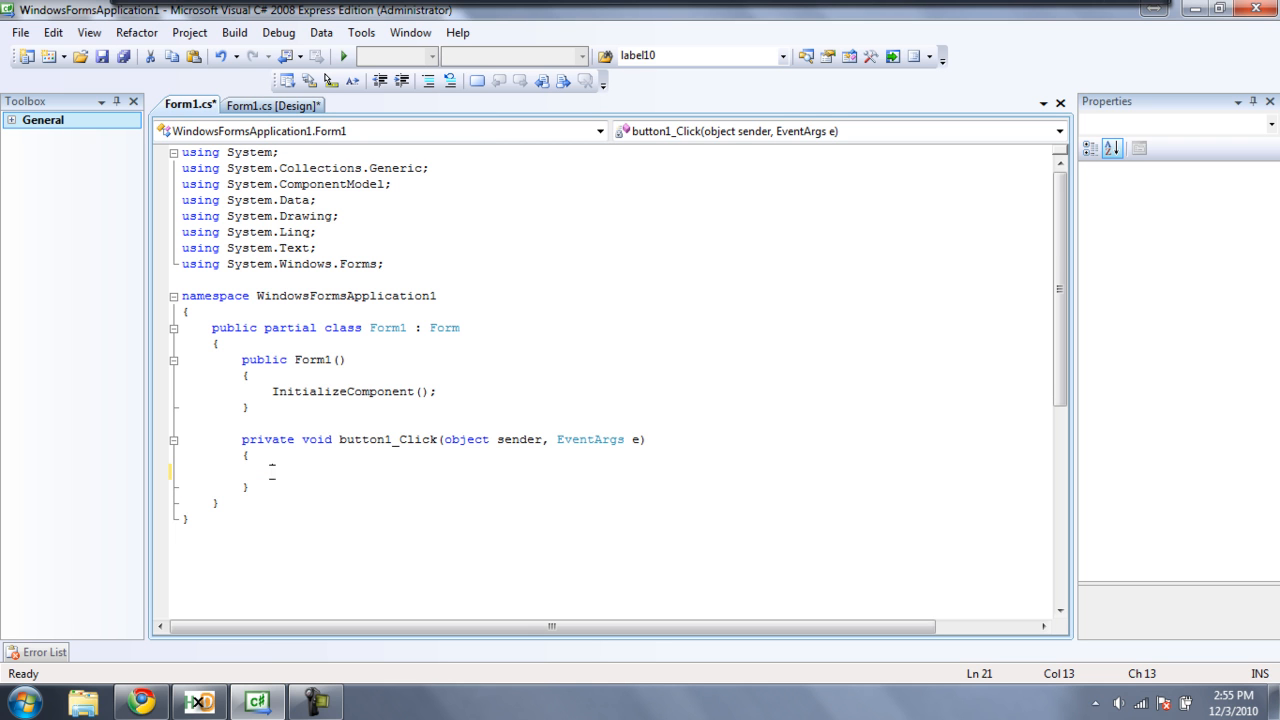
click(272, 472)
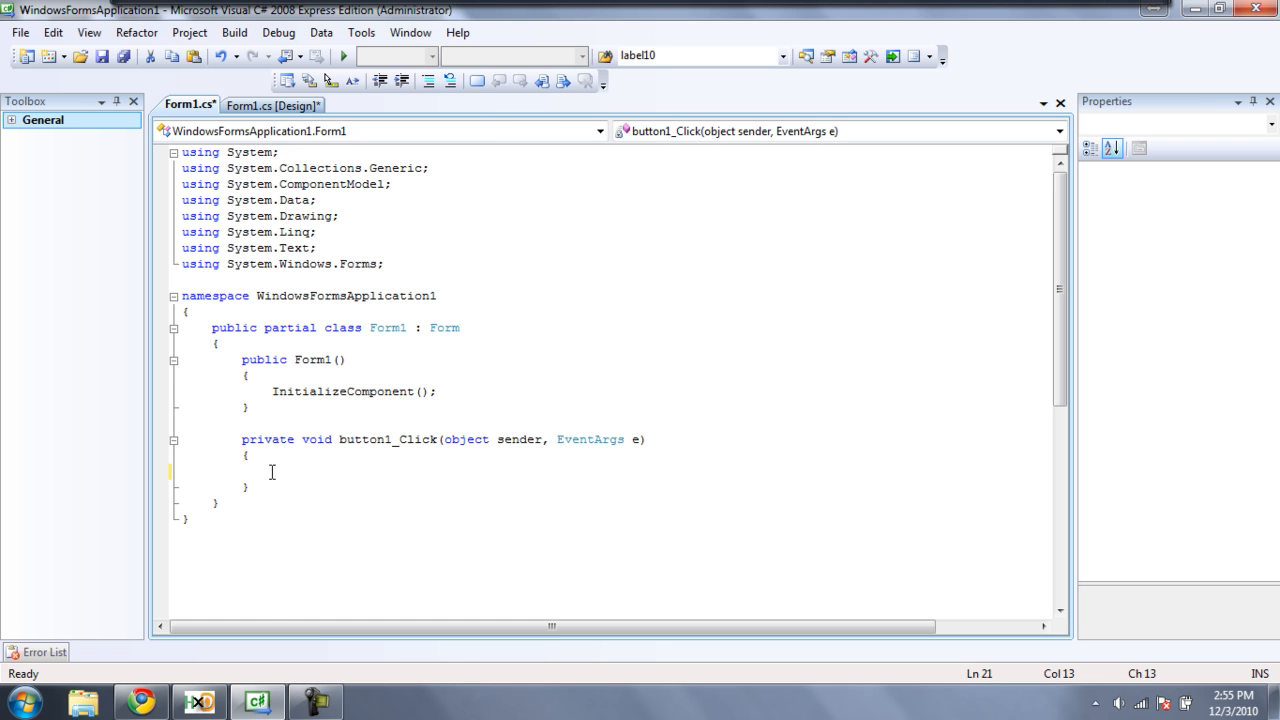
text(int int)
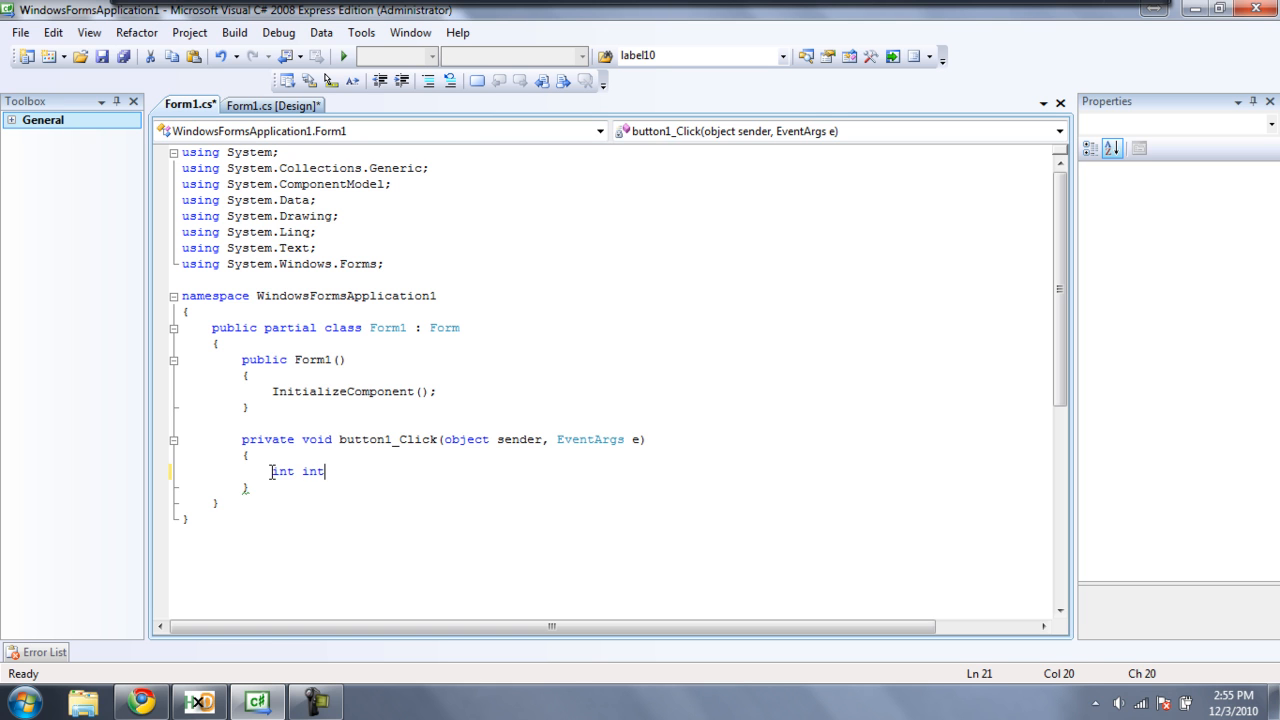
text(1 =)
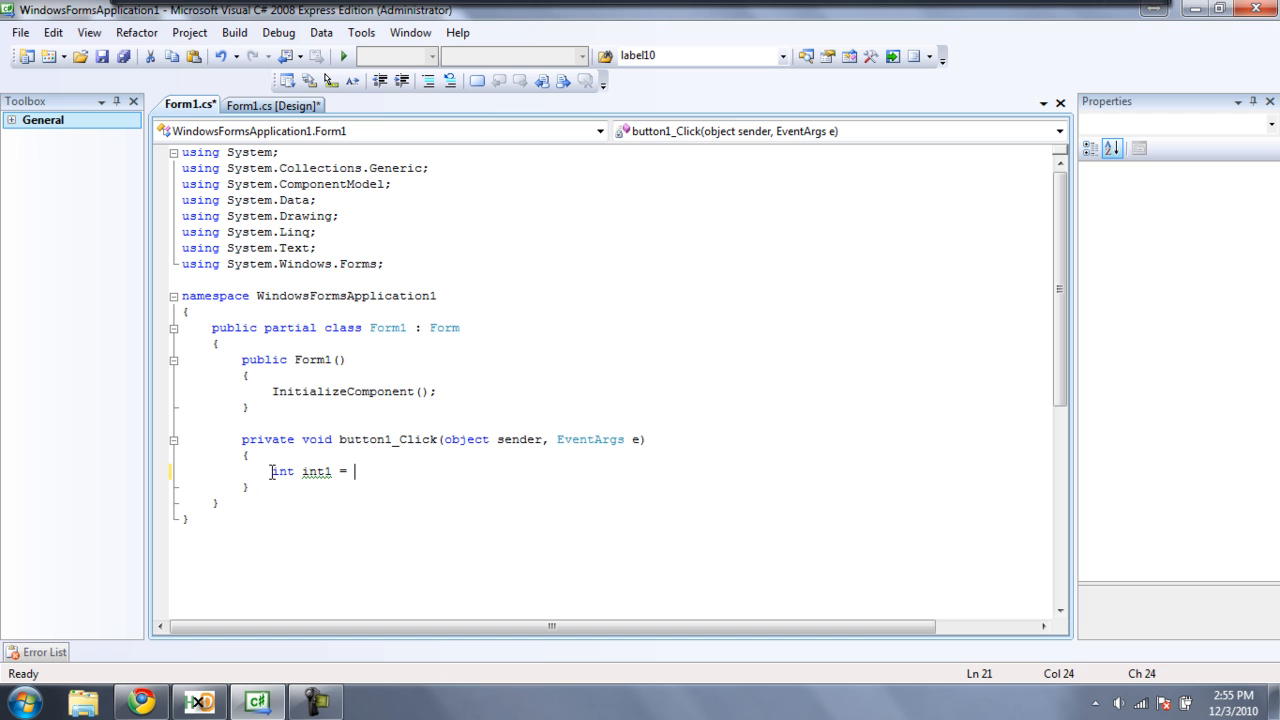
text(2)
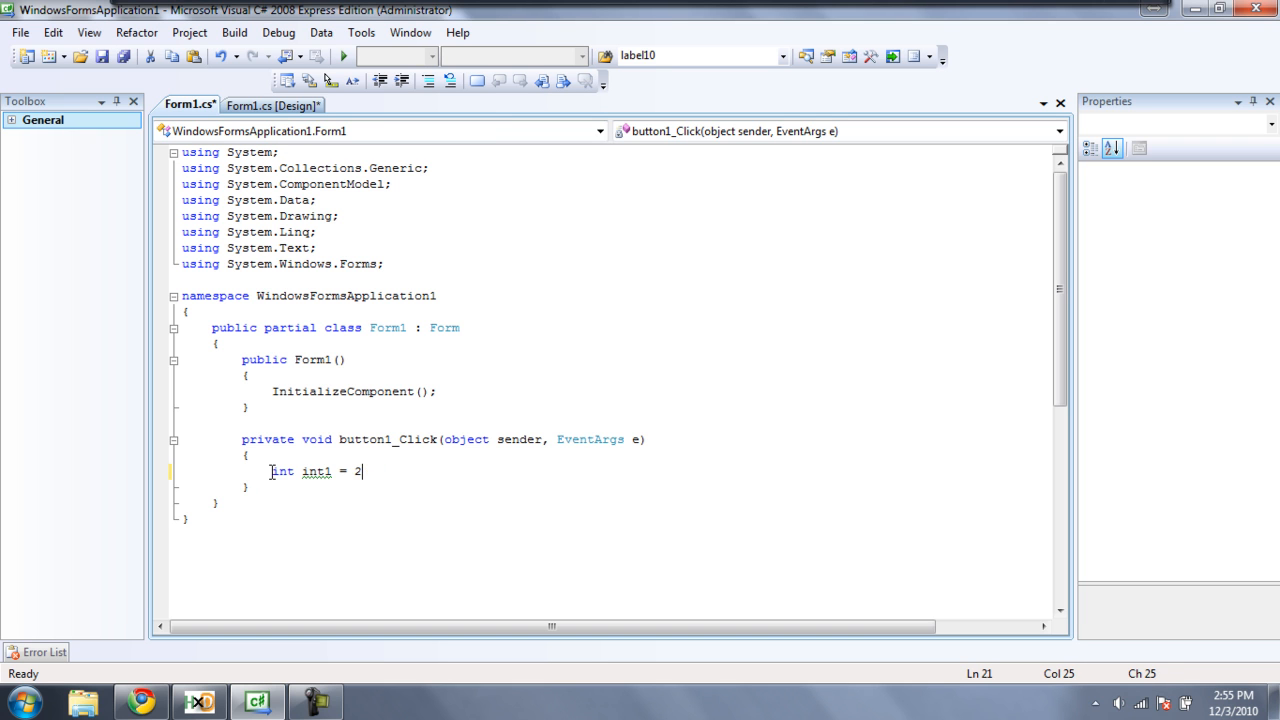
text(5)
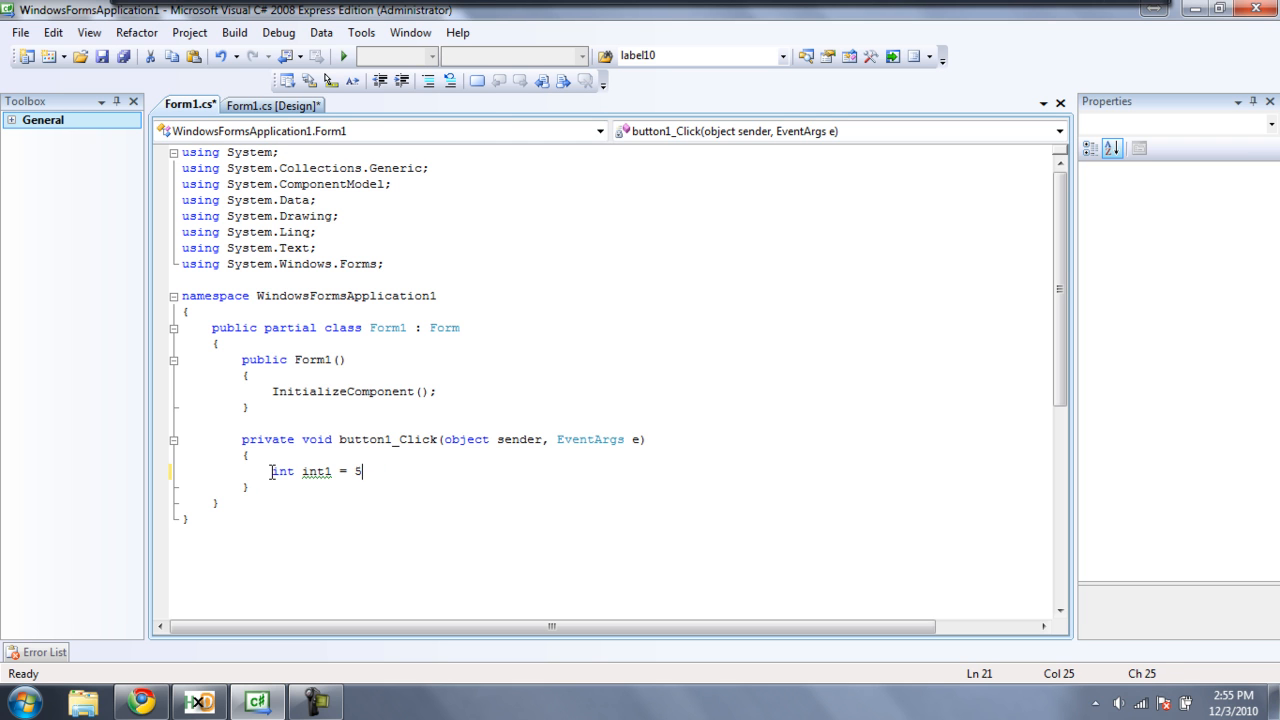
text(;)
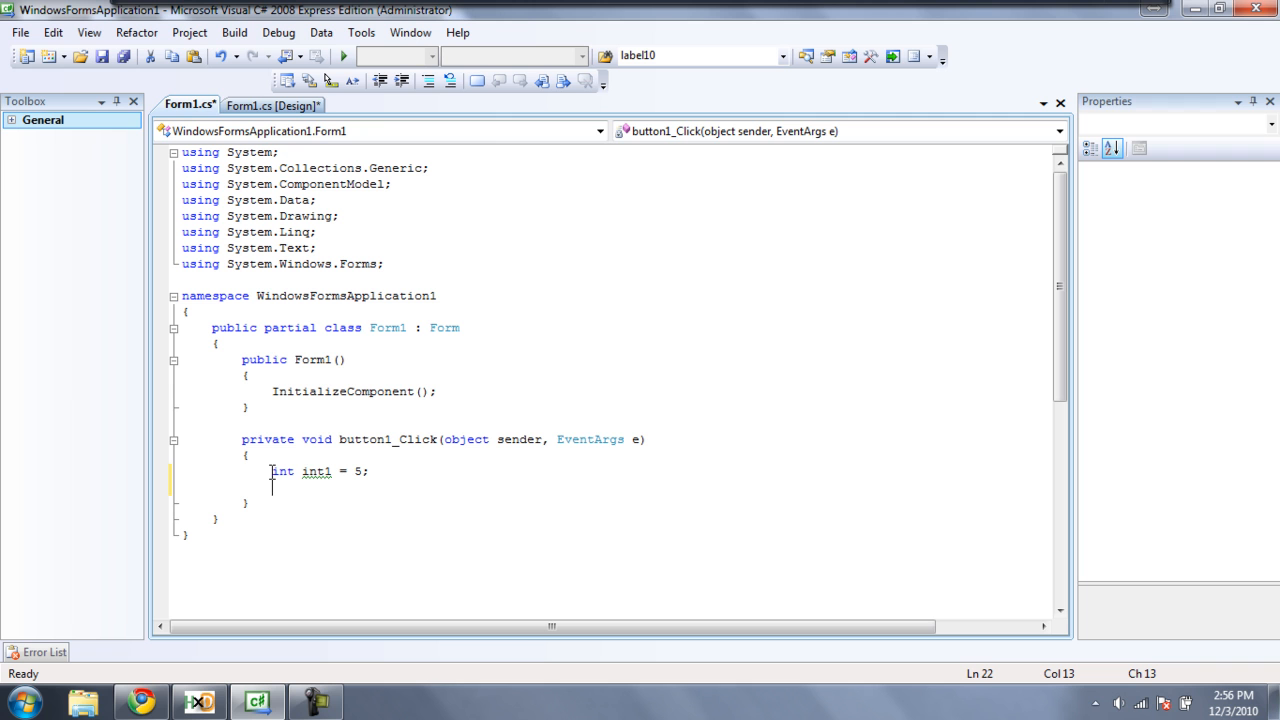
Start the declaration int int2 = , dismissing the IntelliSense suggestions
text(int)
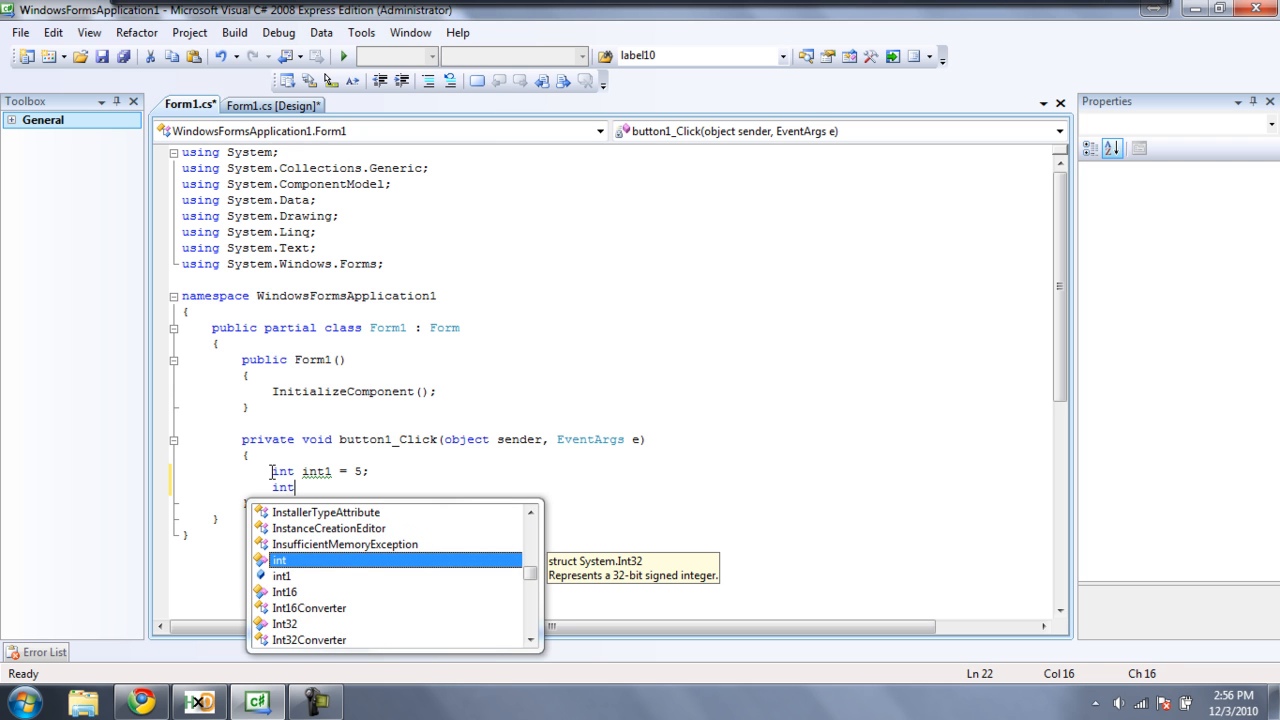
key(Escape)
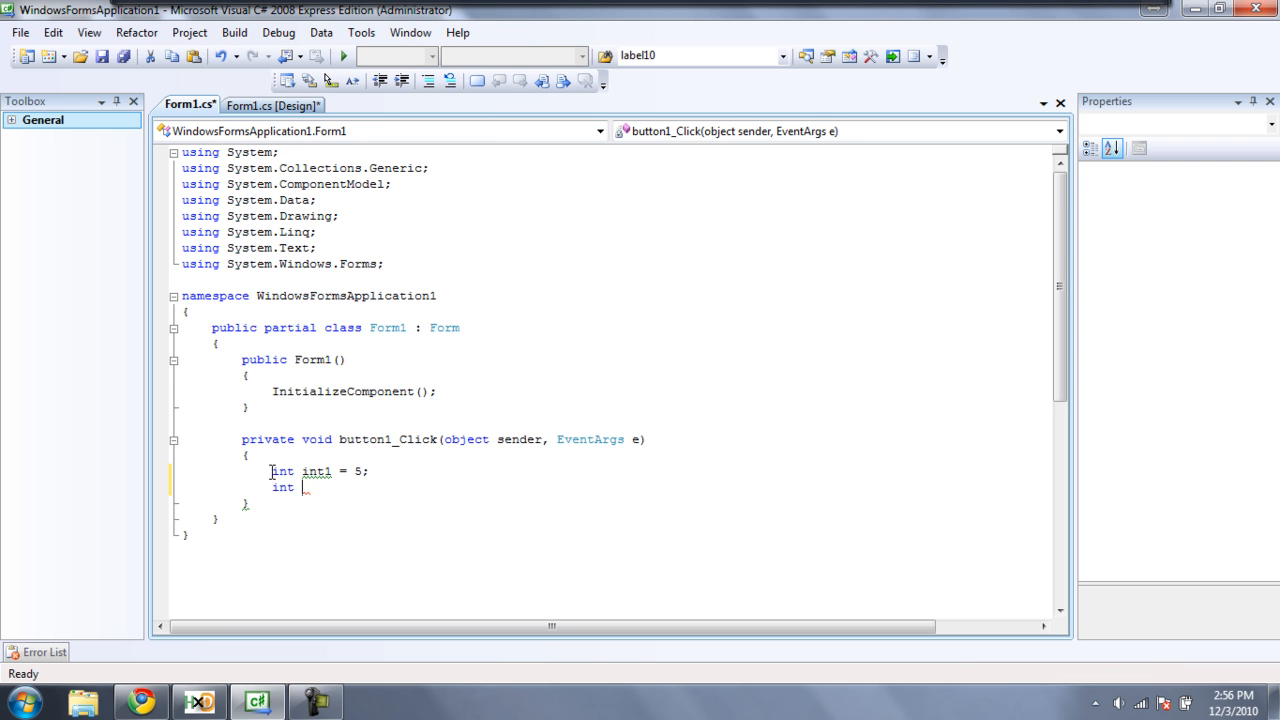
text(int2)
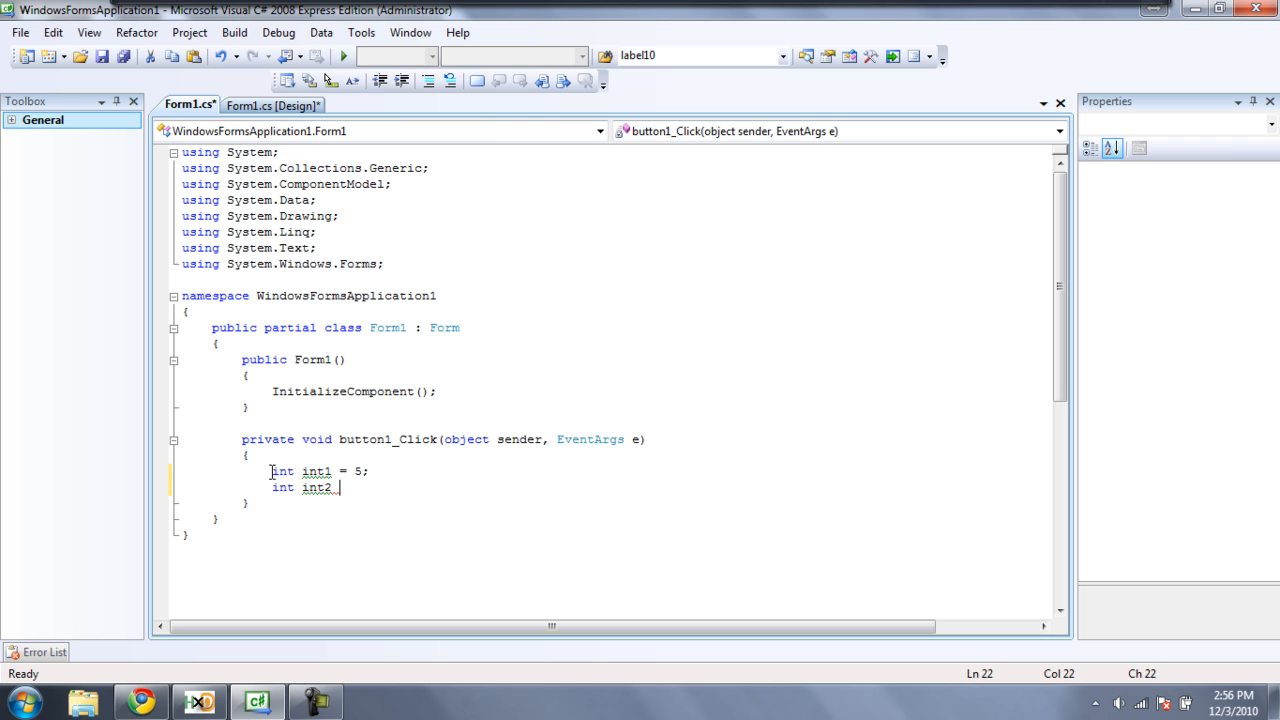
text(=)
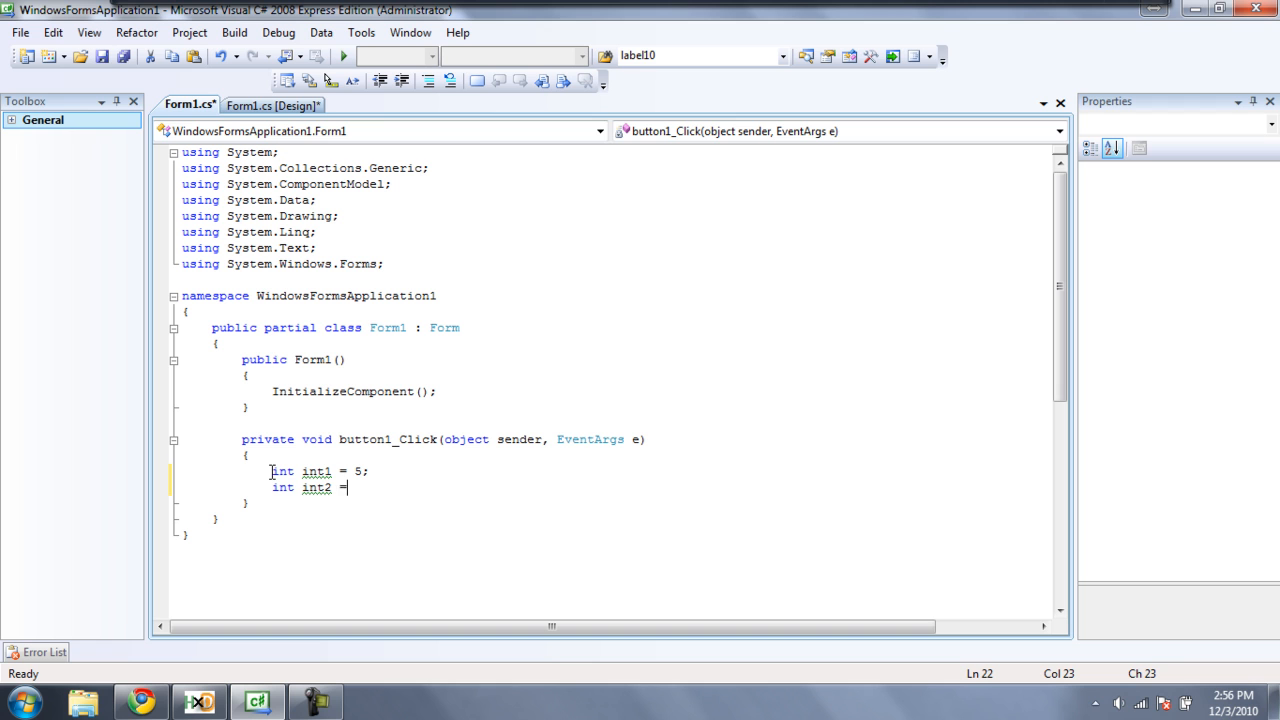
text(" ")
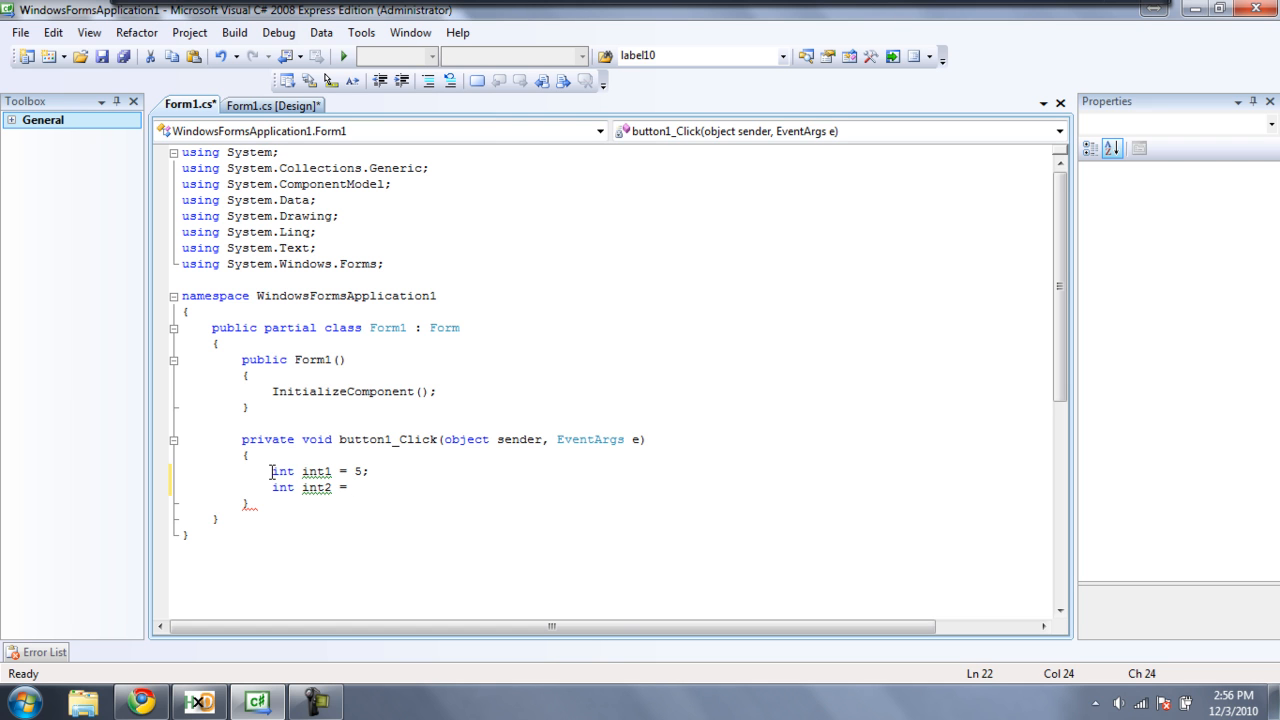
Complete it as int.Parse(textBox1.Text) + int1; and begin a MessageBox line
text(in)
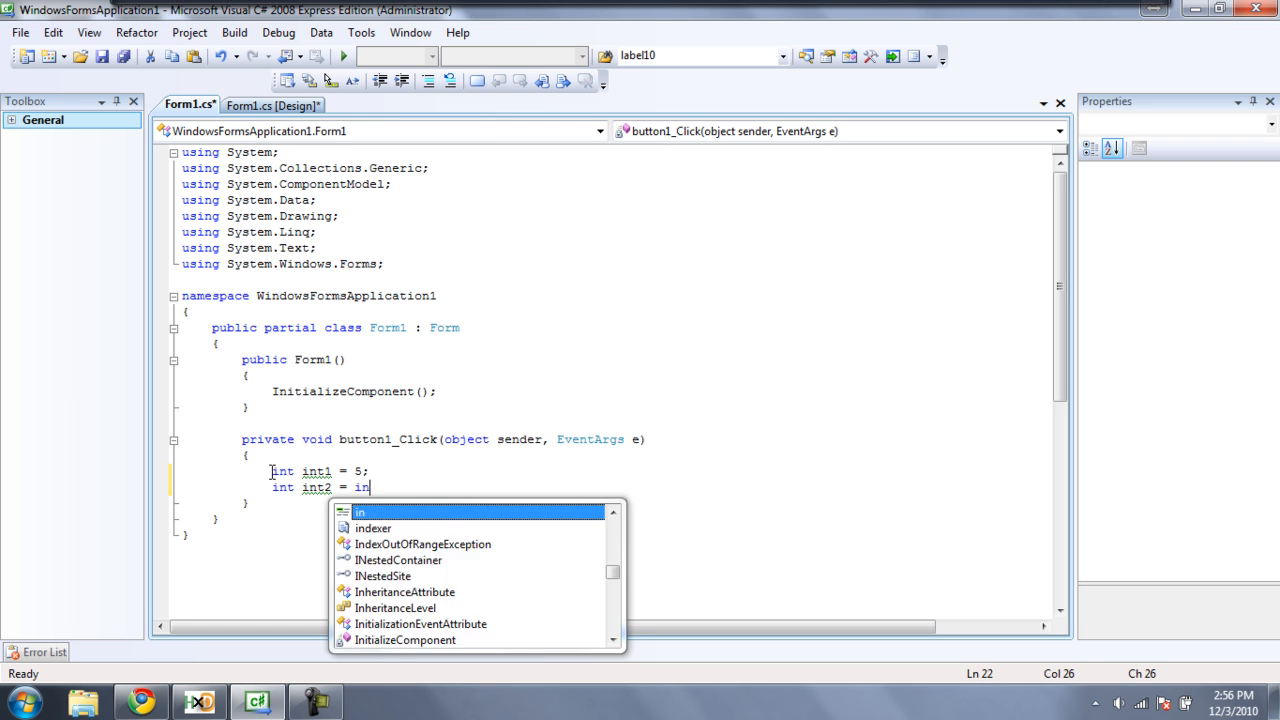
text(t.)
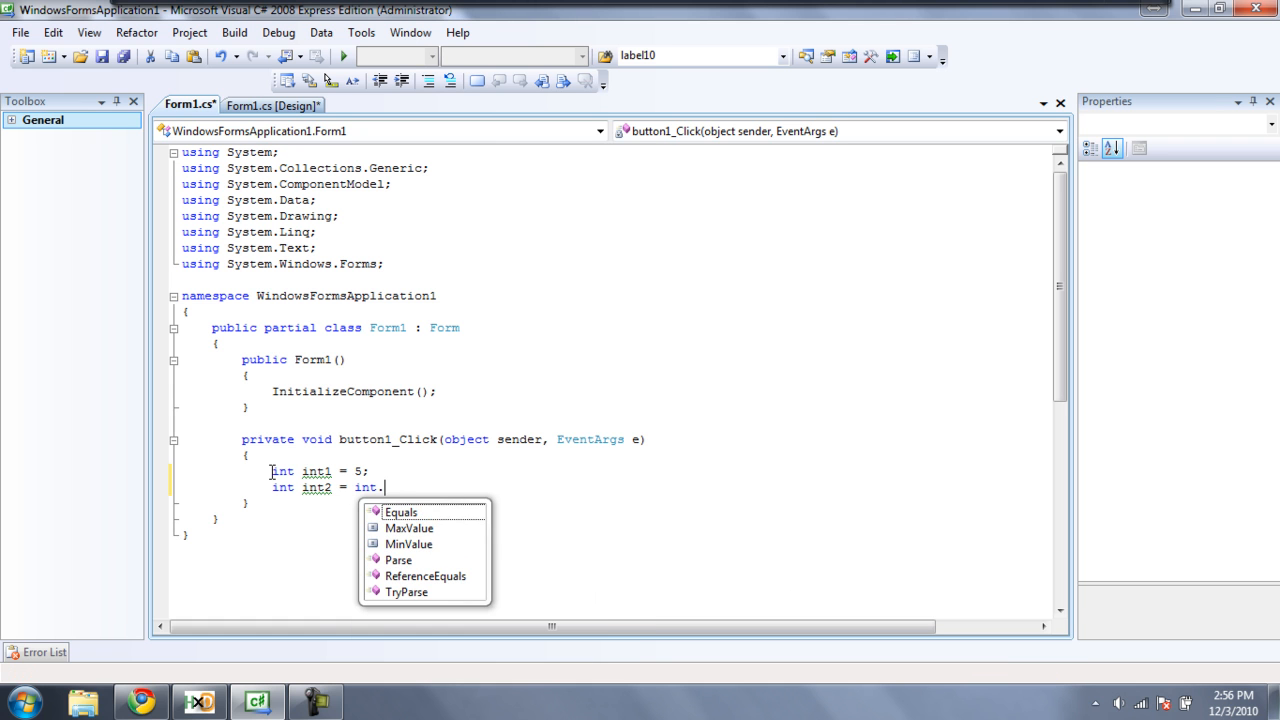
text(Parse)
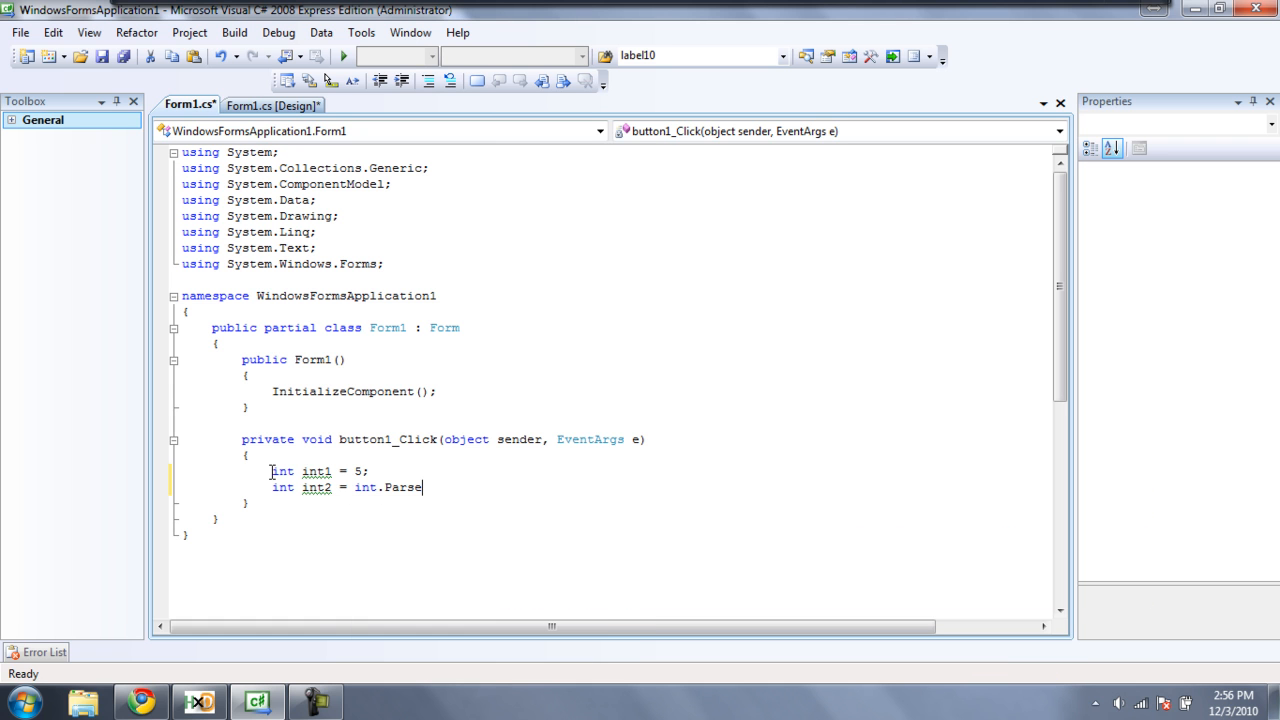
text(()
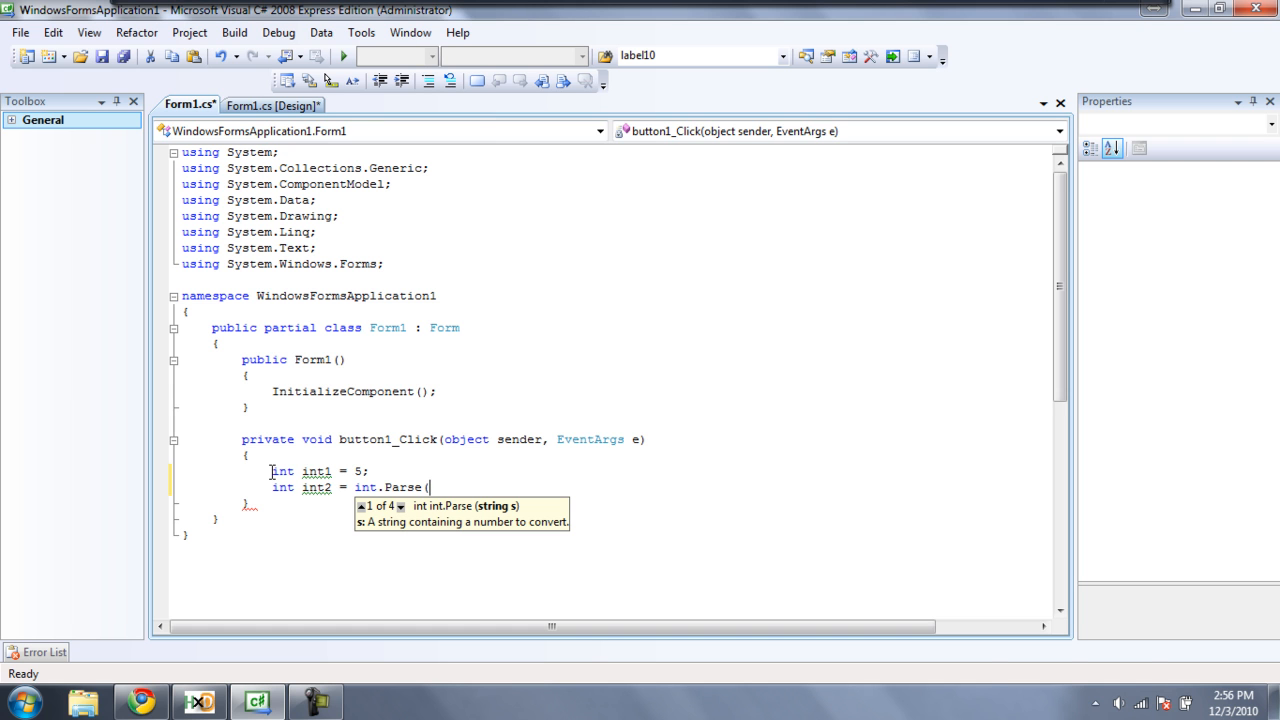
text(textBox1.t)
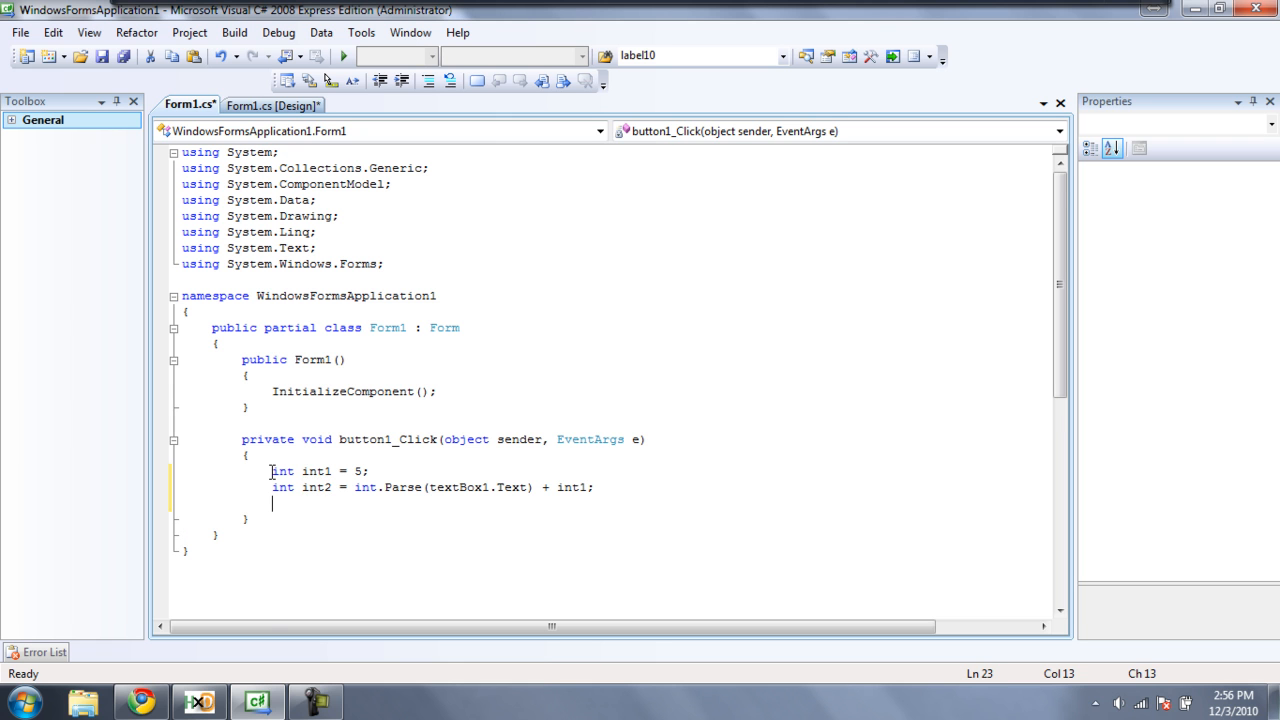
text(MessageBox)
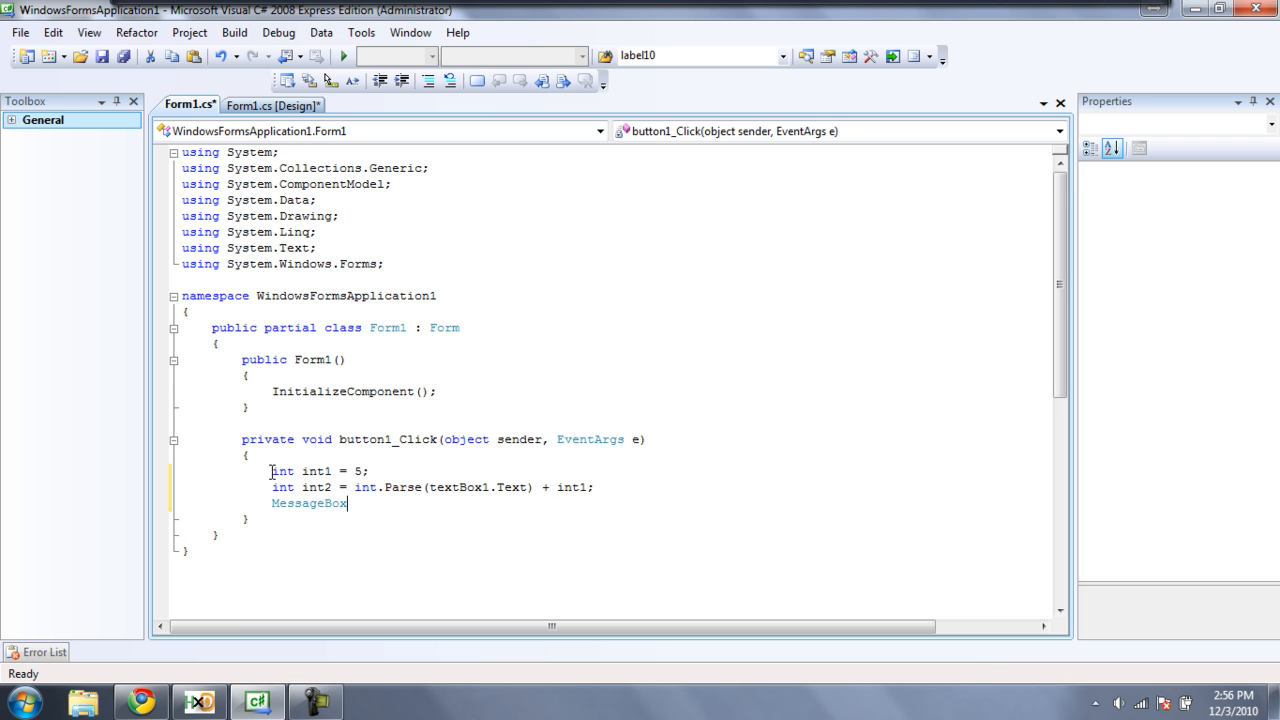
Write the argument (int2.ToString() for the message box call
text(()
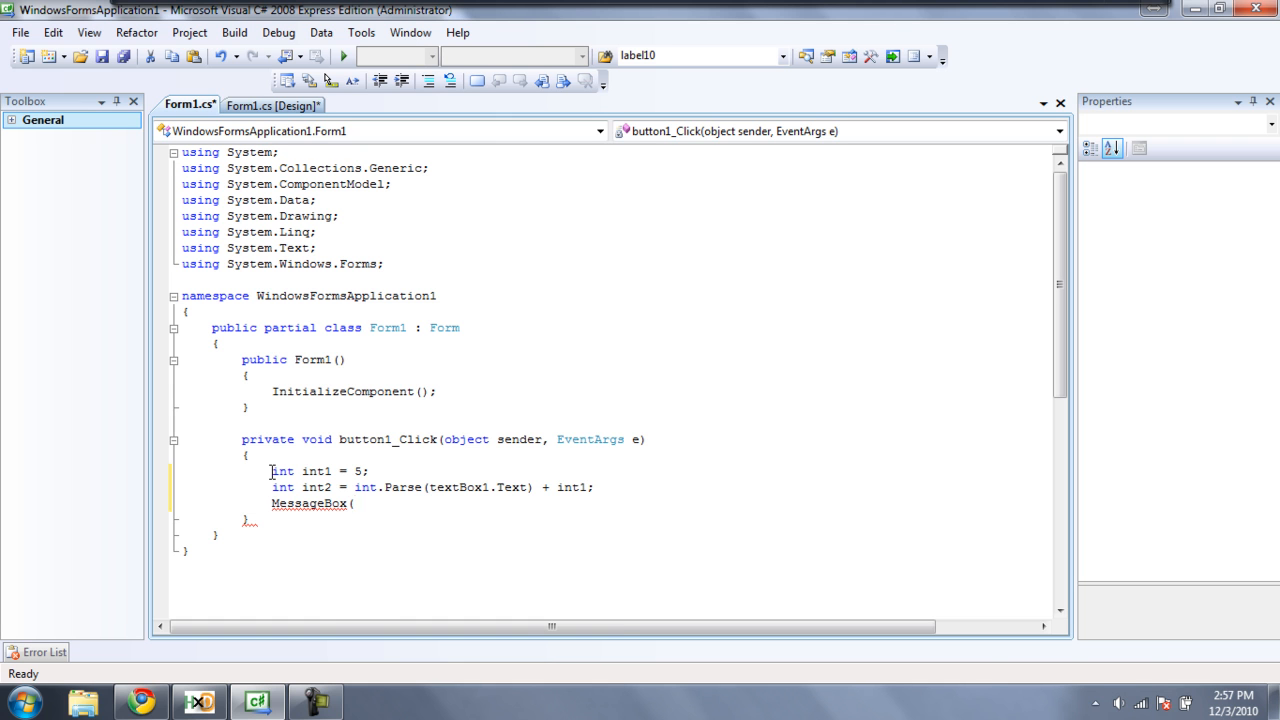
text(int)
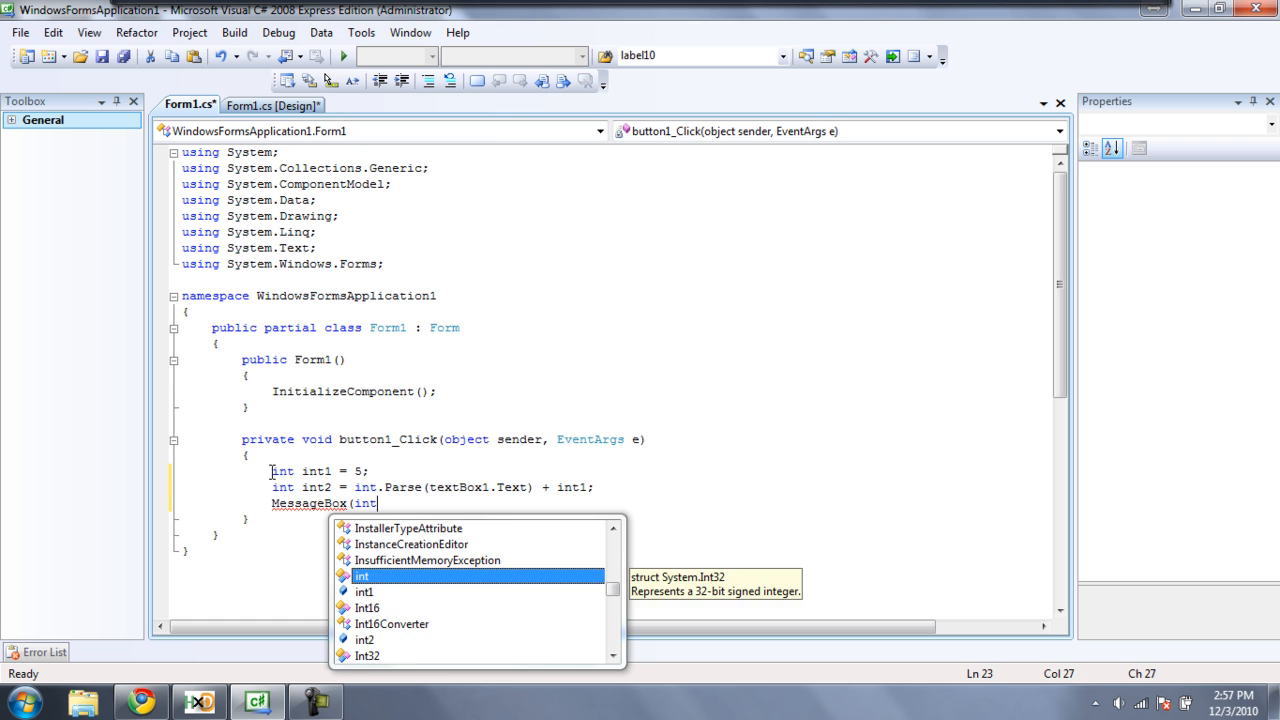
text(2)
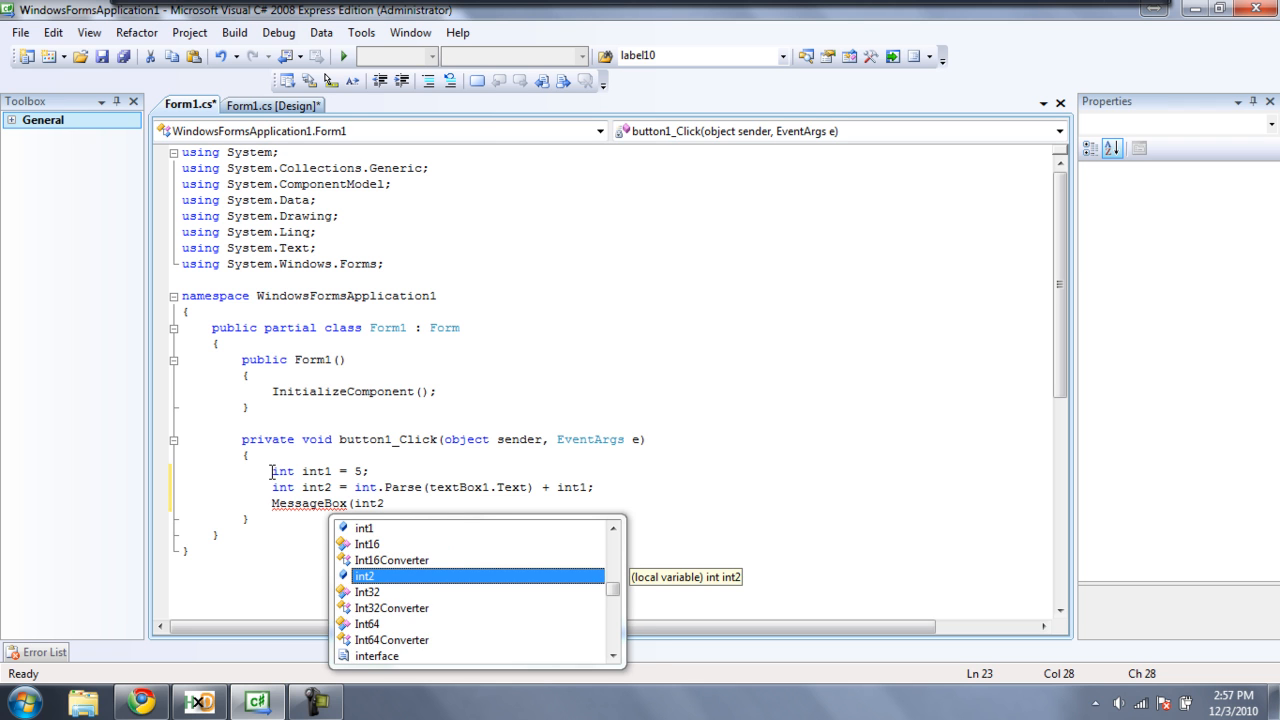
text(.ToString)
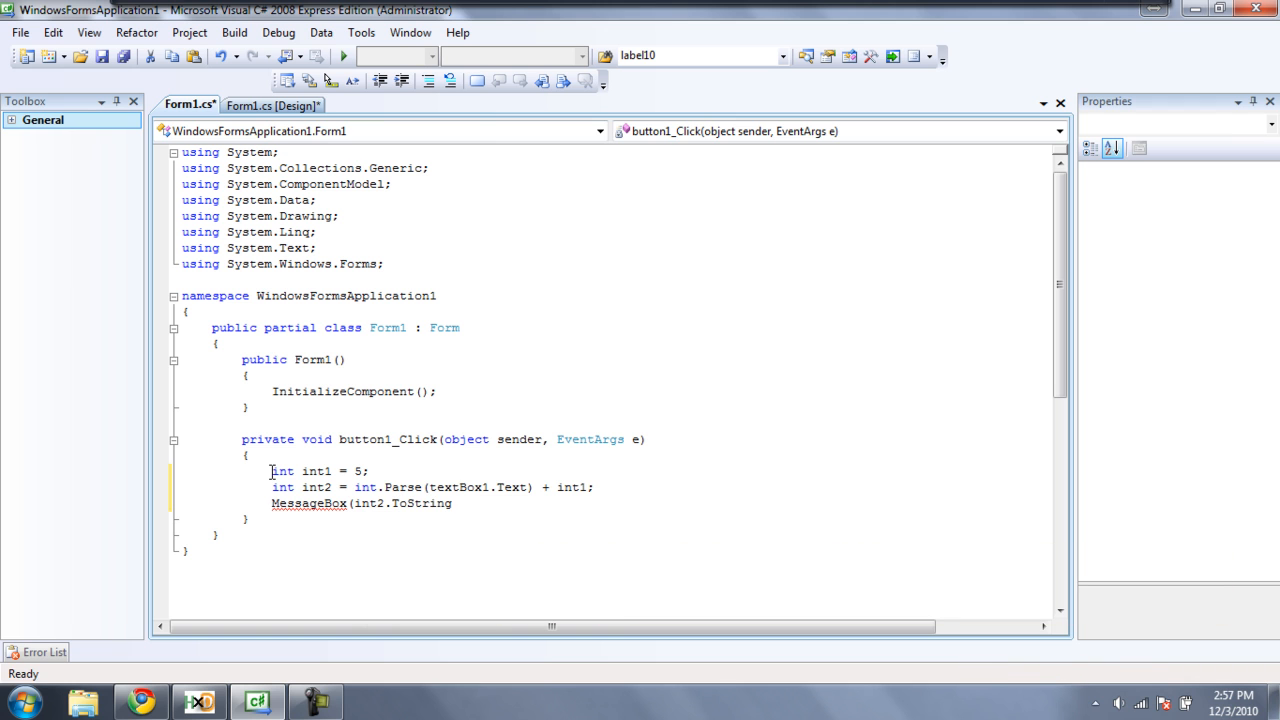
text(())
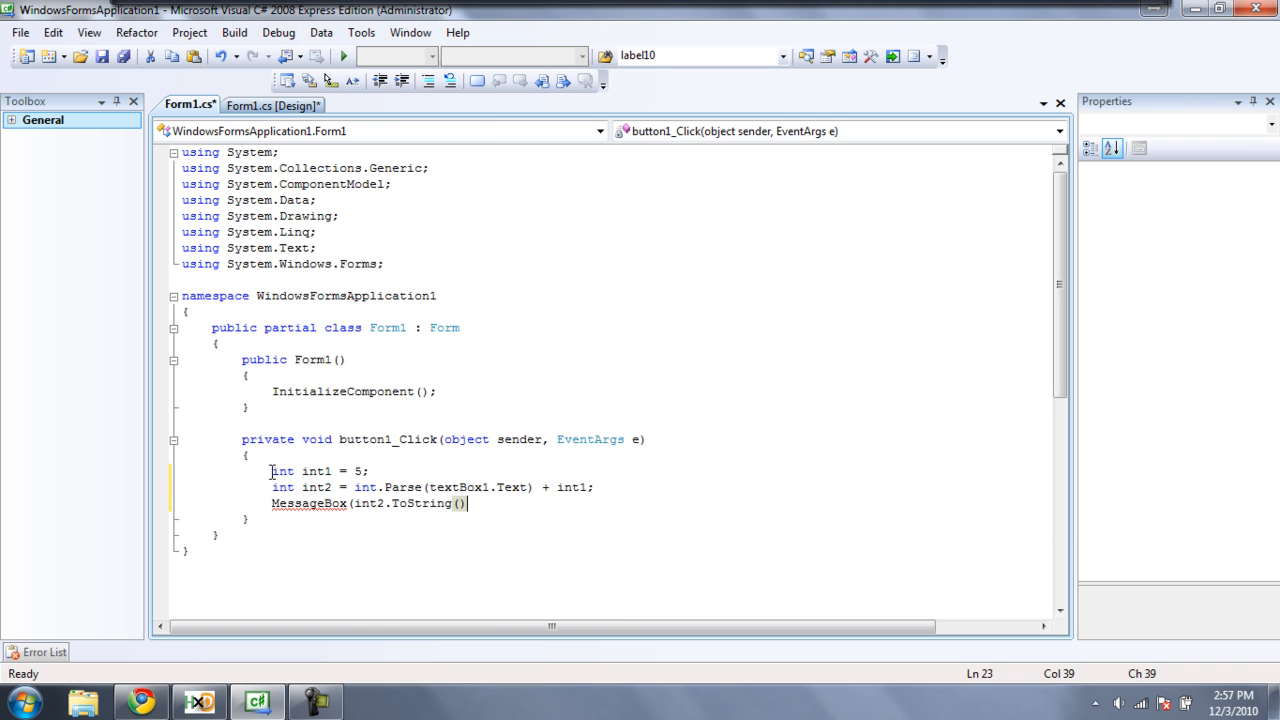
mouse_move(470, 504)
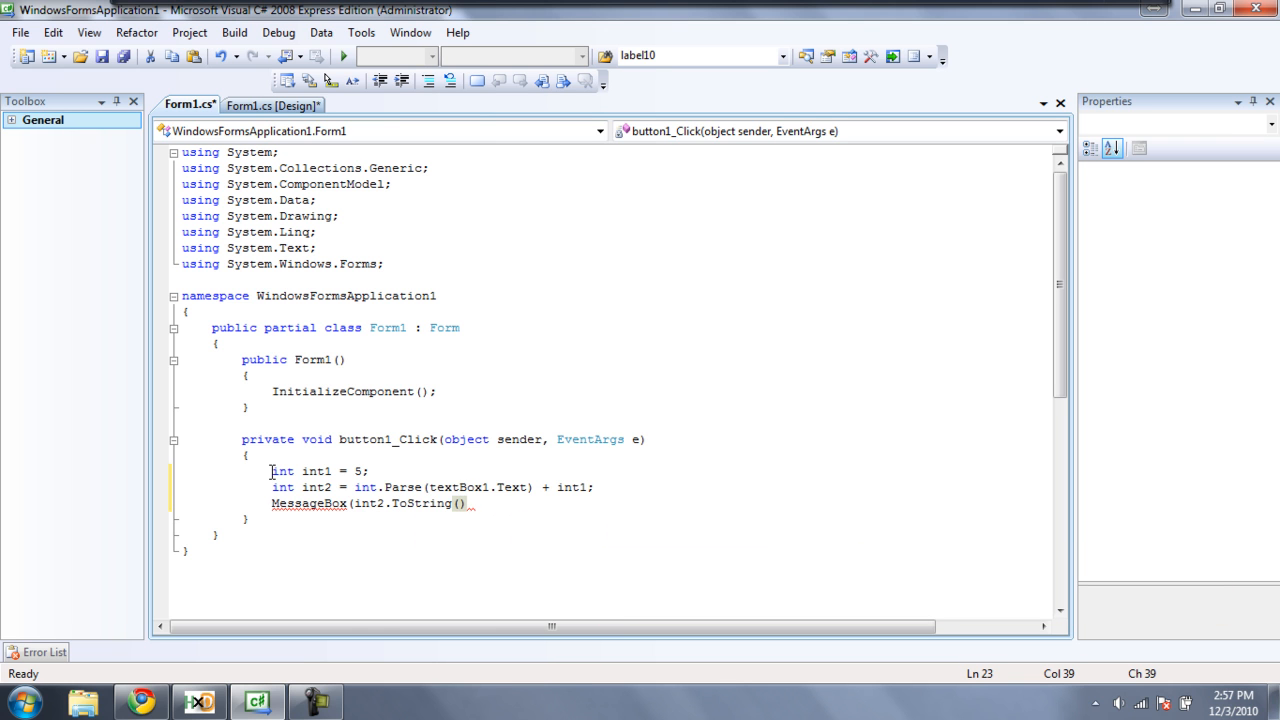
Close the call and fix it to MessageBox.Show(int2.ToString());
click(468, 504)
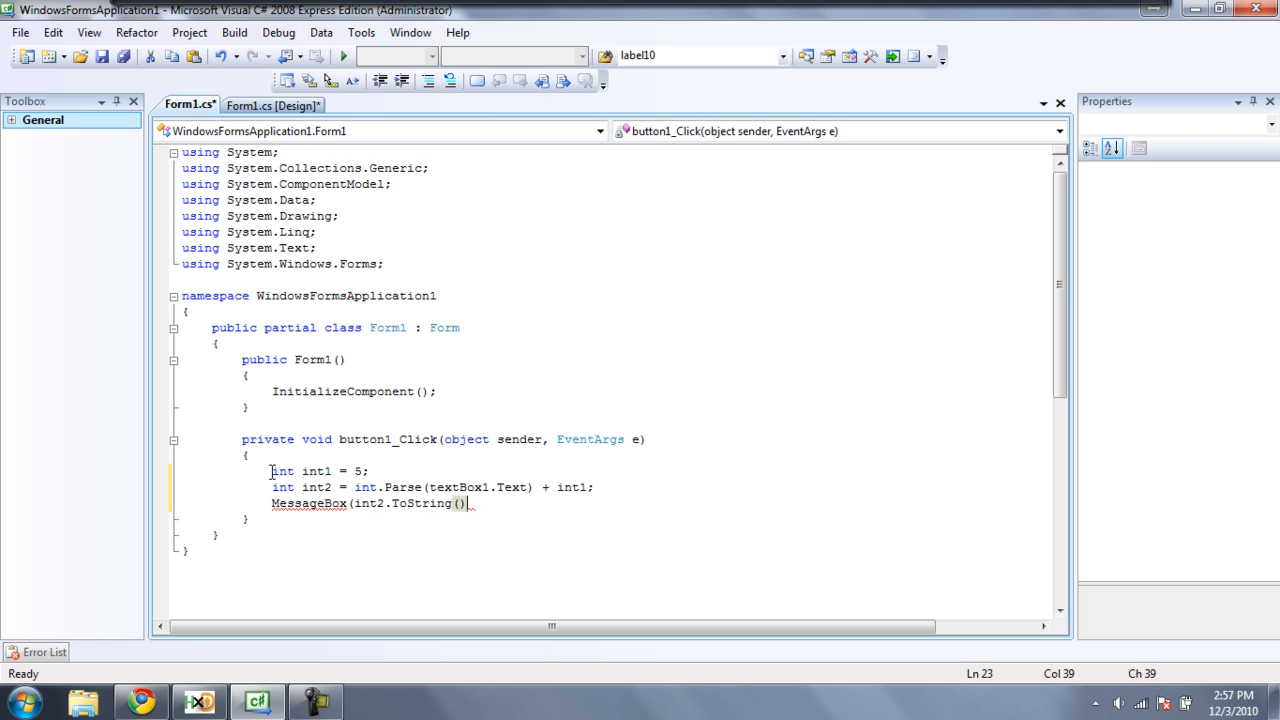
text();)
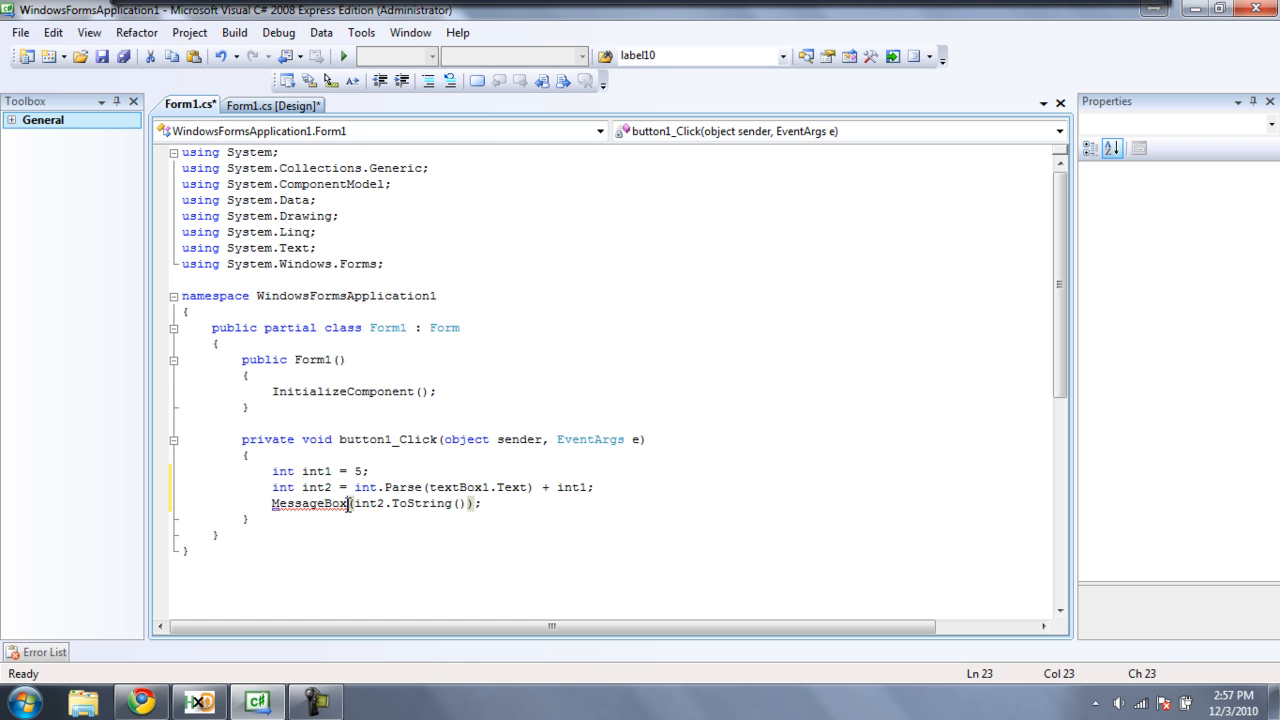
text(.Show)
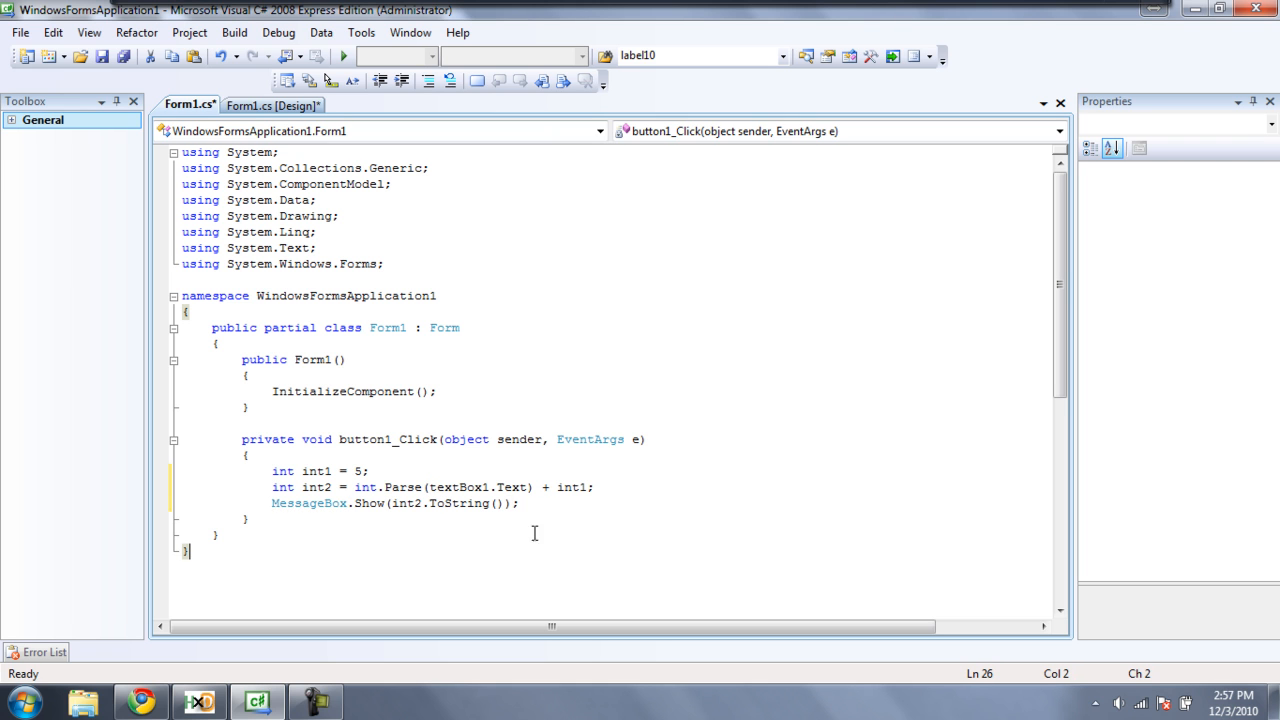
mouse_move(344, 56)
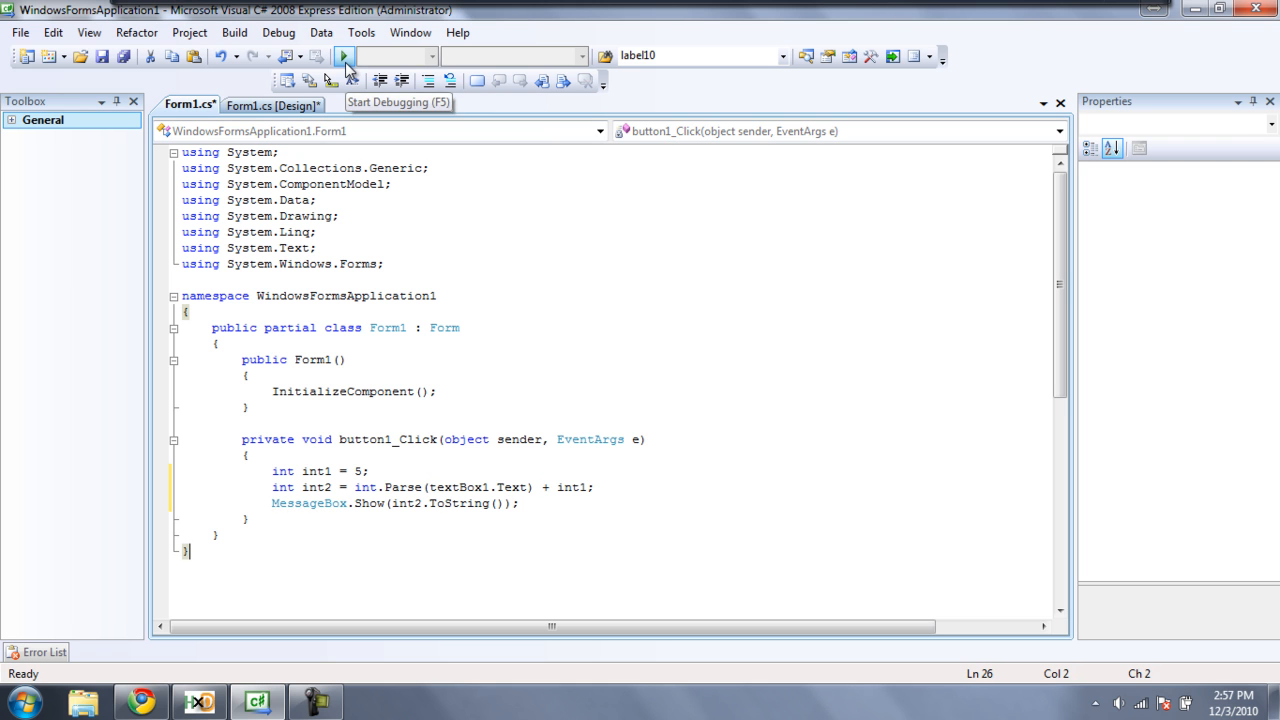
Run the app, enter a number in the textbox and show the sum with button1
click(344, 56)
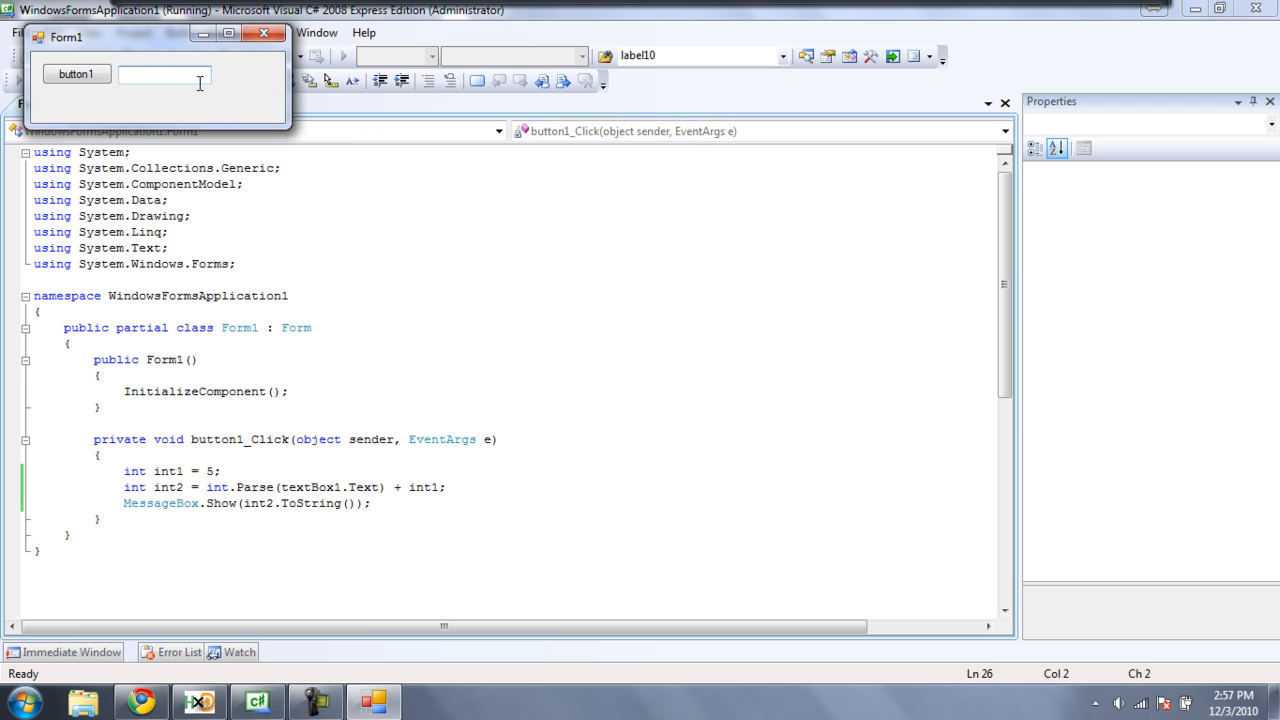
text(234534)
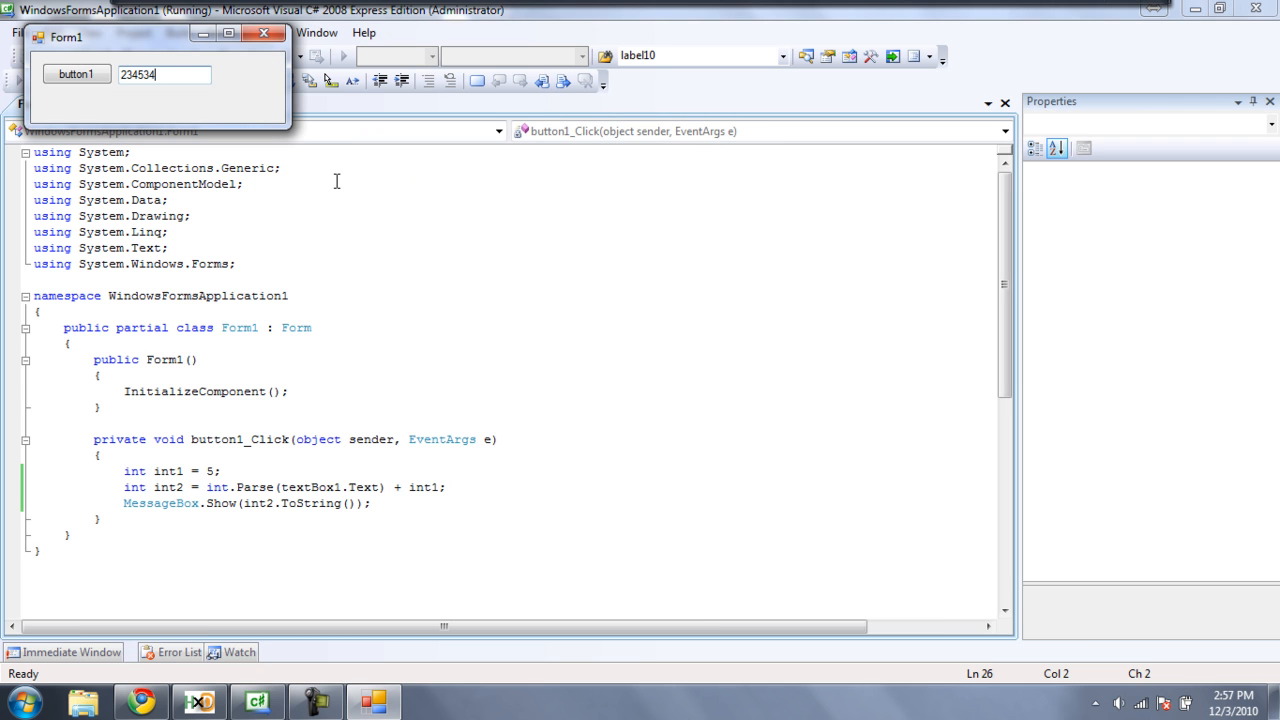
text(1)
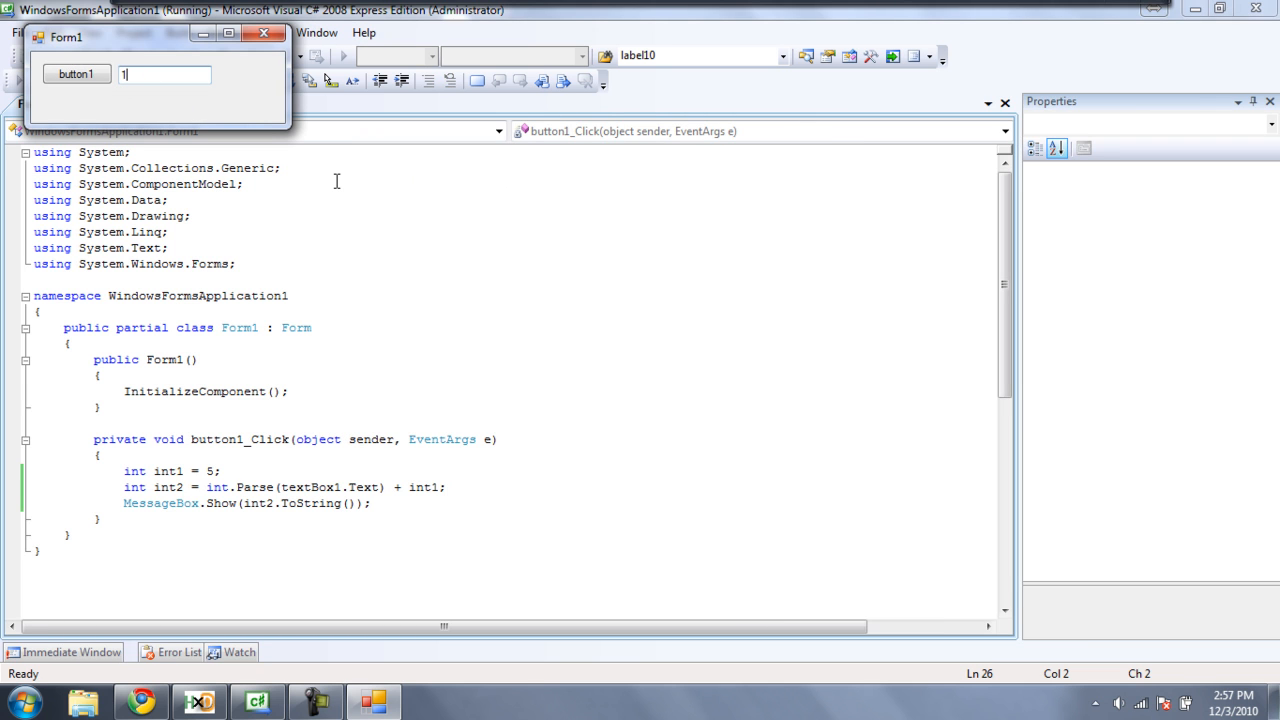
click(76, 74)
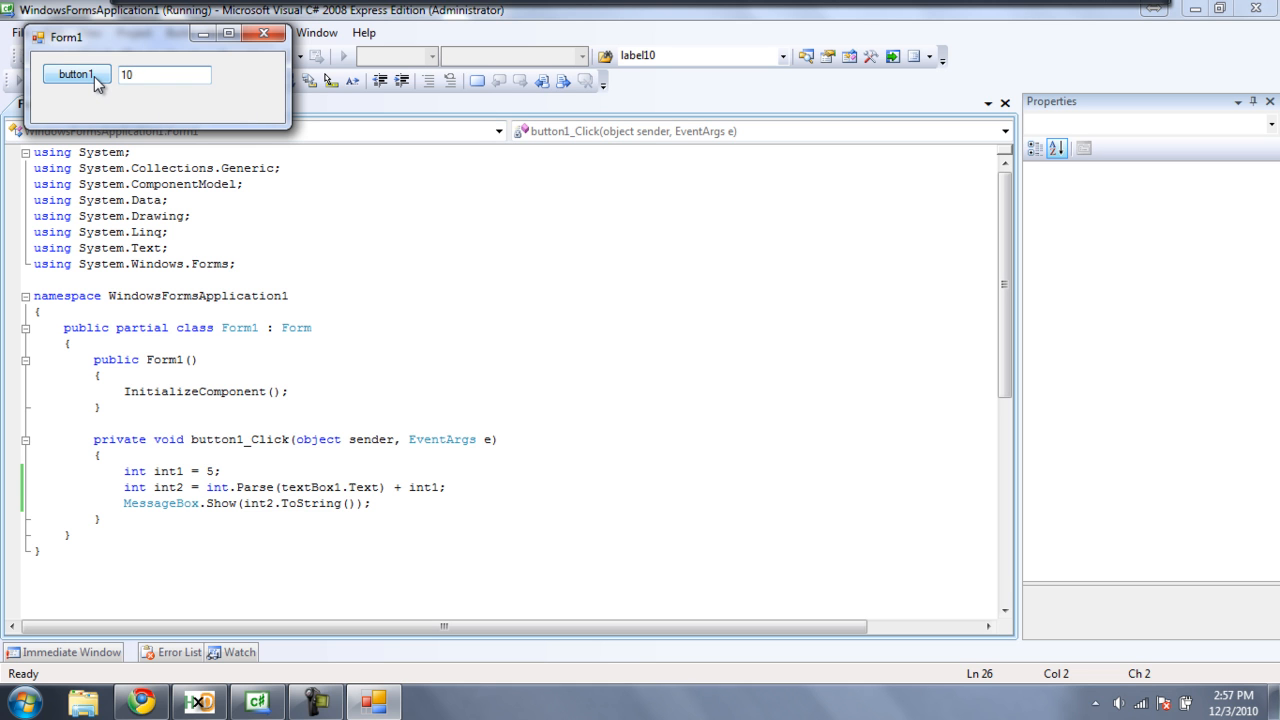
click(76, 74)
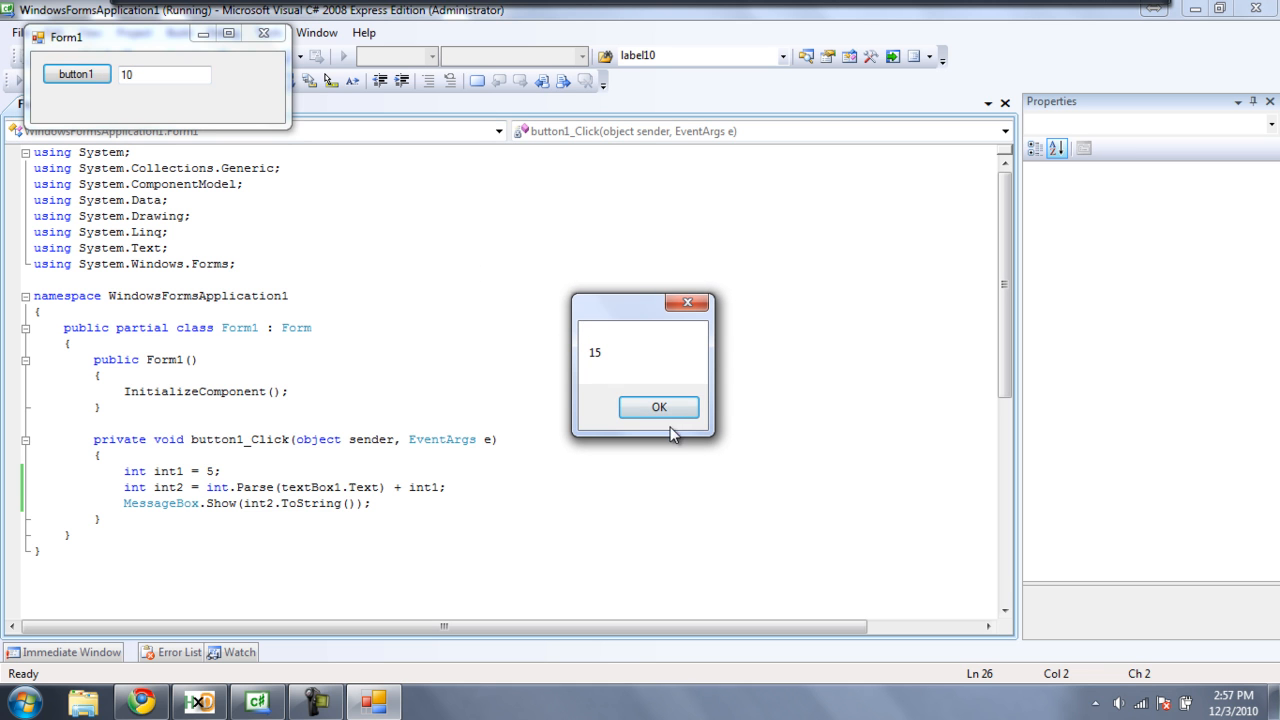
Dismiss the message showing 15 and close the running form
click(660, 408)
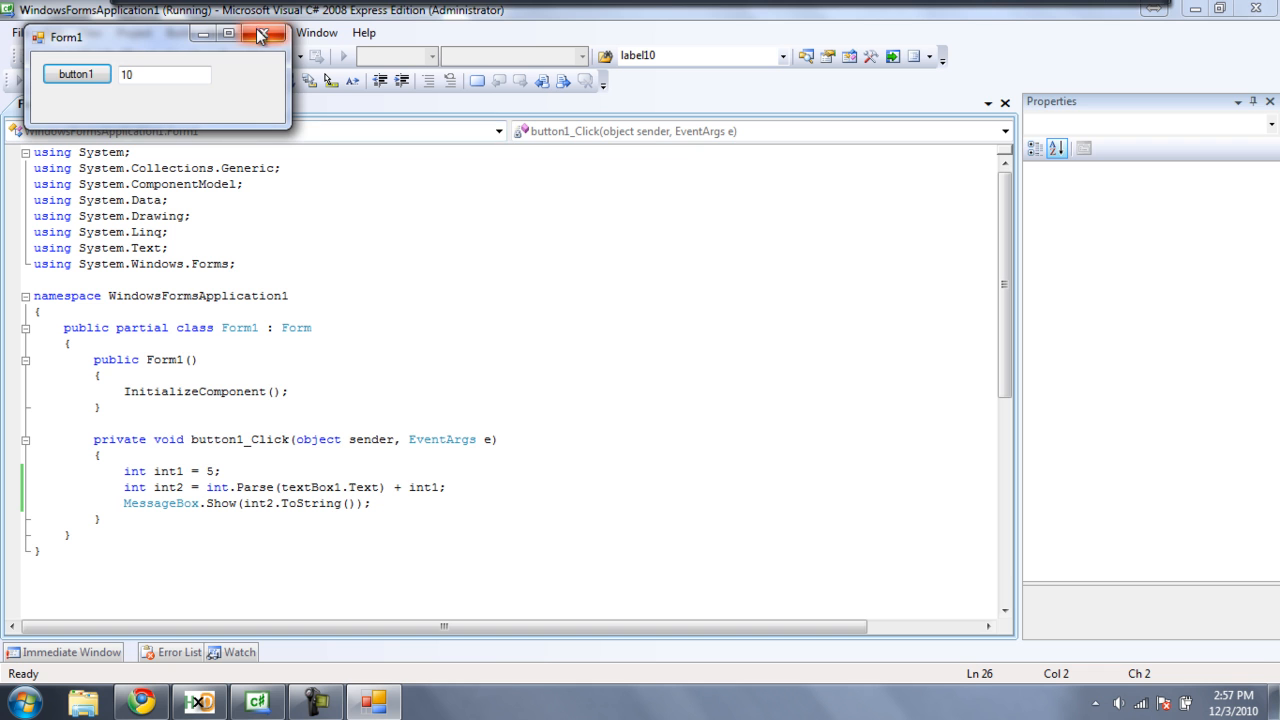
click(262, 32)
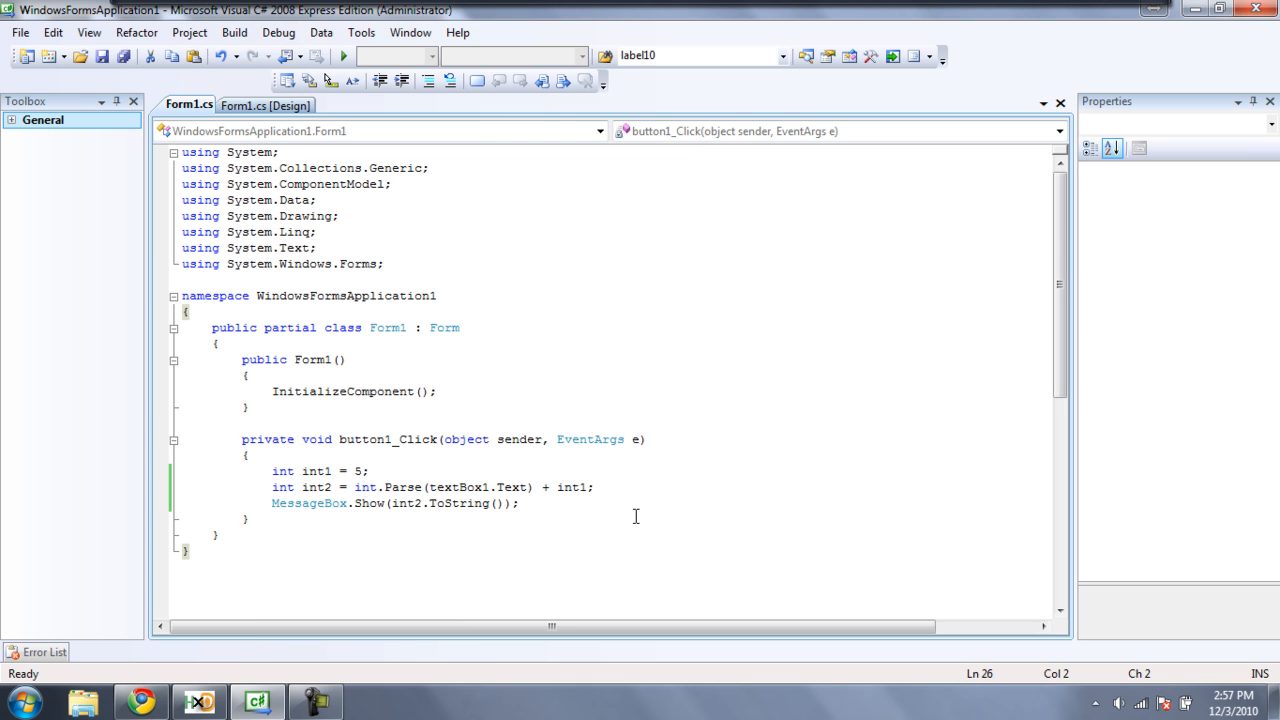